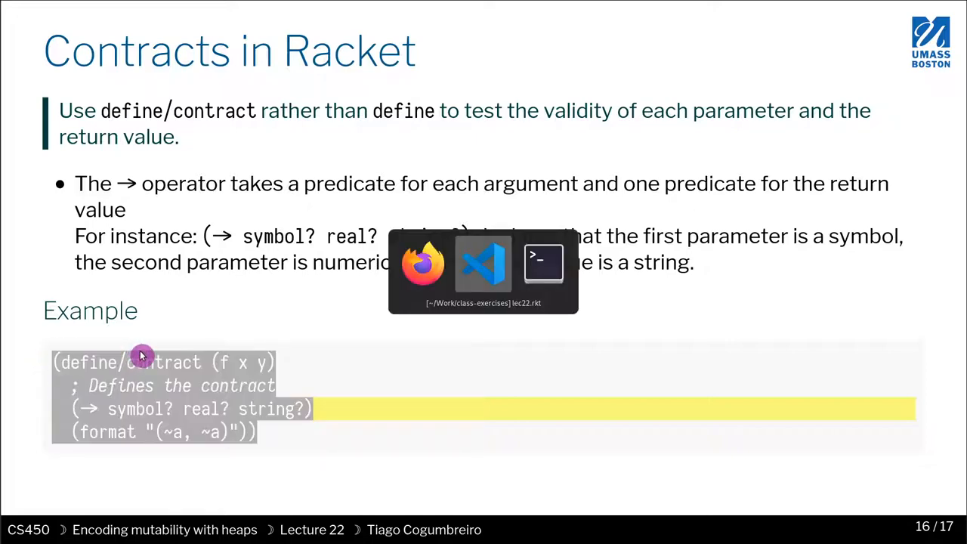
Step: Type (define/contract (f x y) ...) on line 38 and highlight symbol? and real? in the contract
click(482, 265)
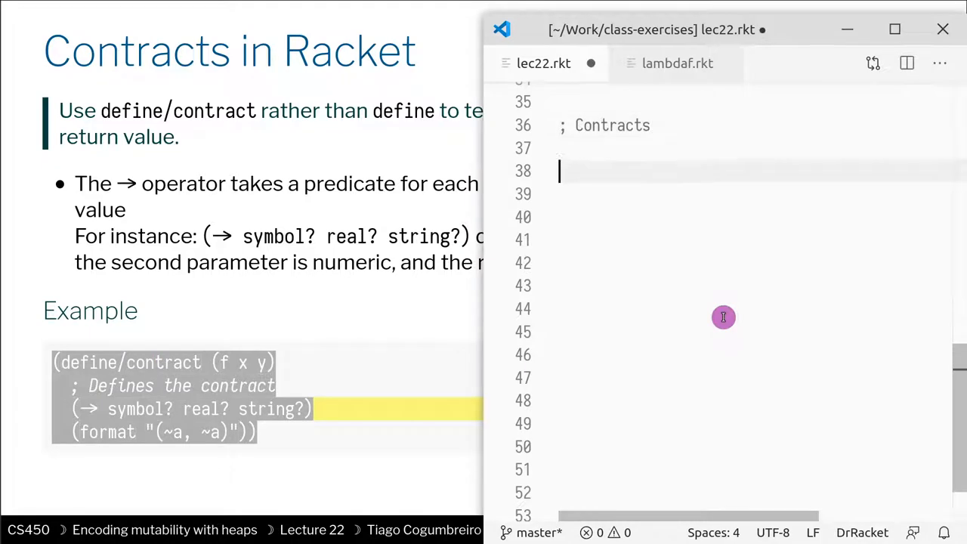
text((define/contract (f x y))
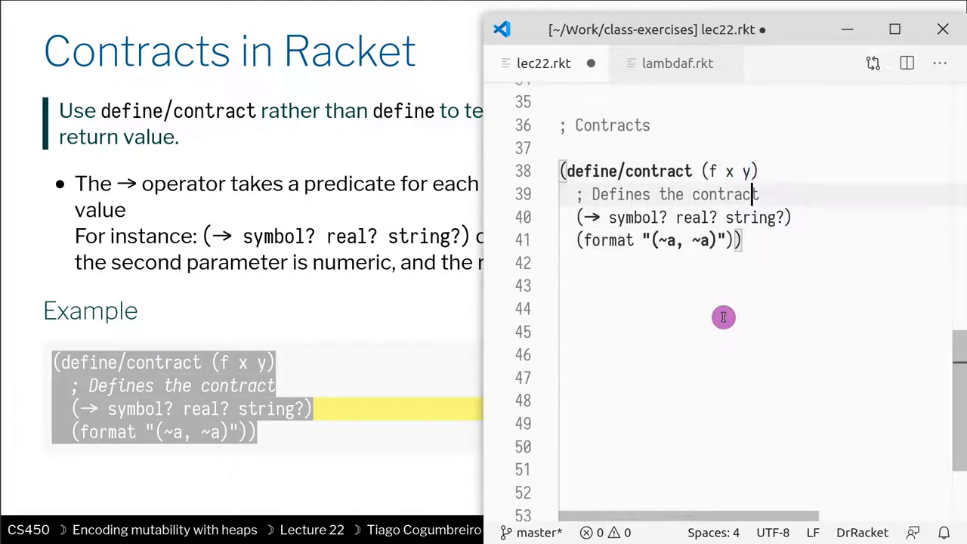
drag(578, 218, 669, 218)
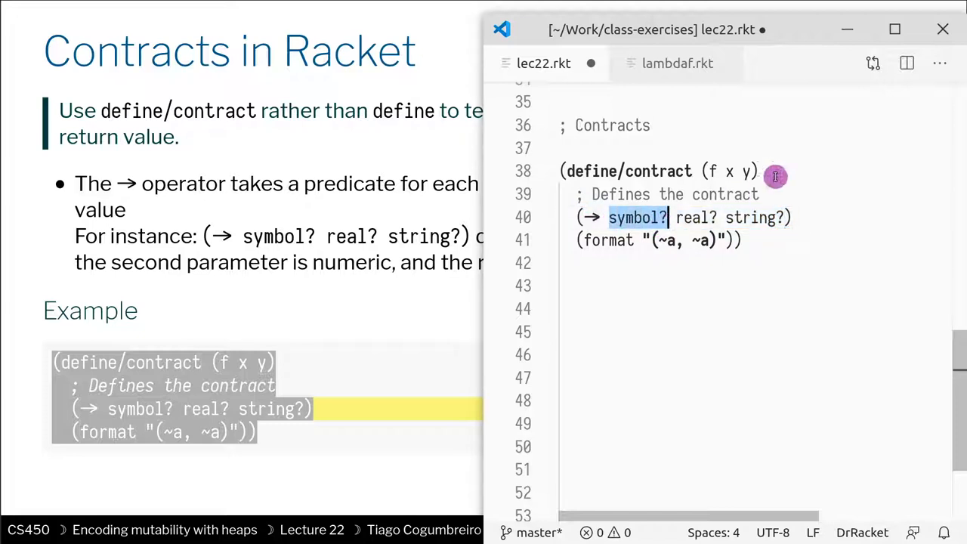
mouse_move(674, 217)
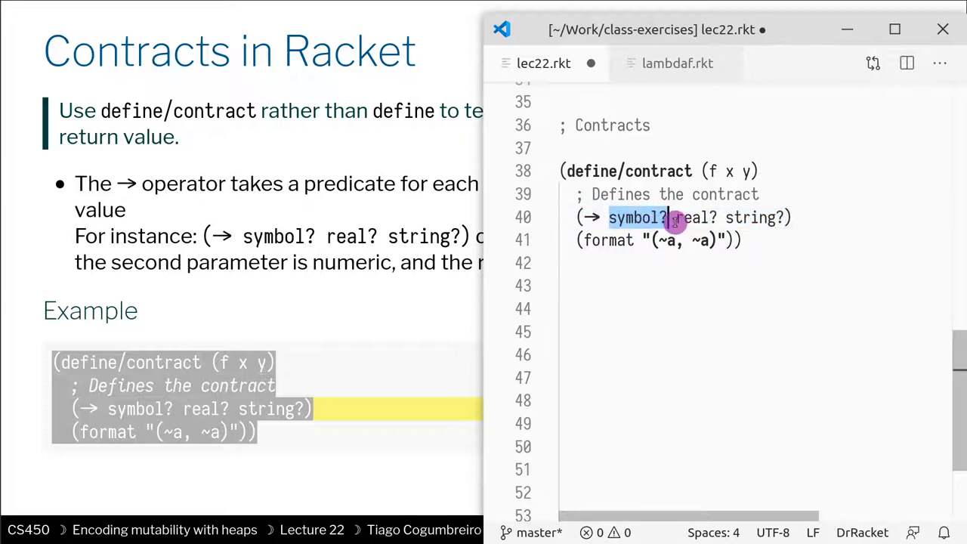
double_click(696, 218)
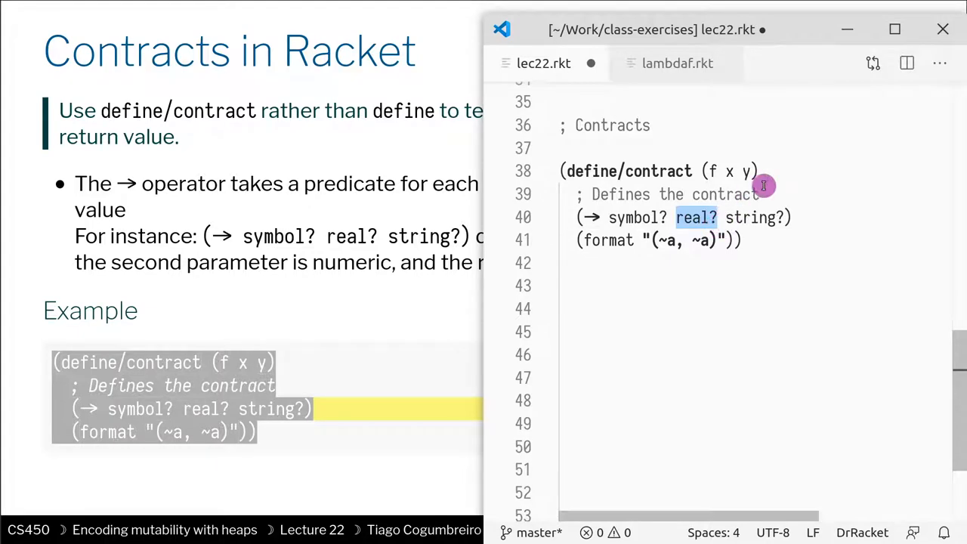
double_click(756, 218)
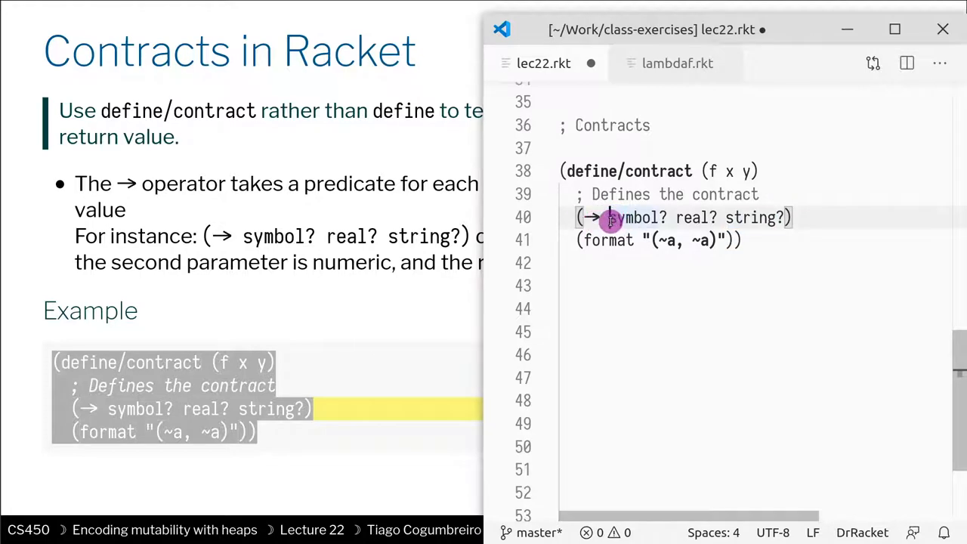
Step: Highlight symbol?, string? and parameter y to walk through f's contract
double_click(639, 218)
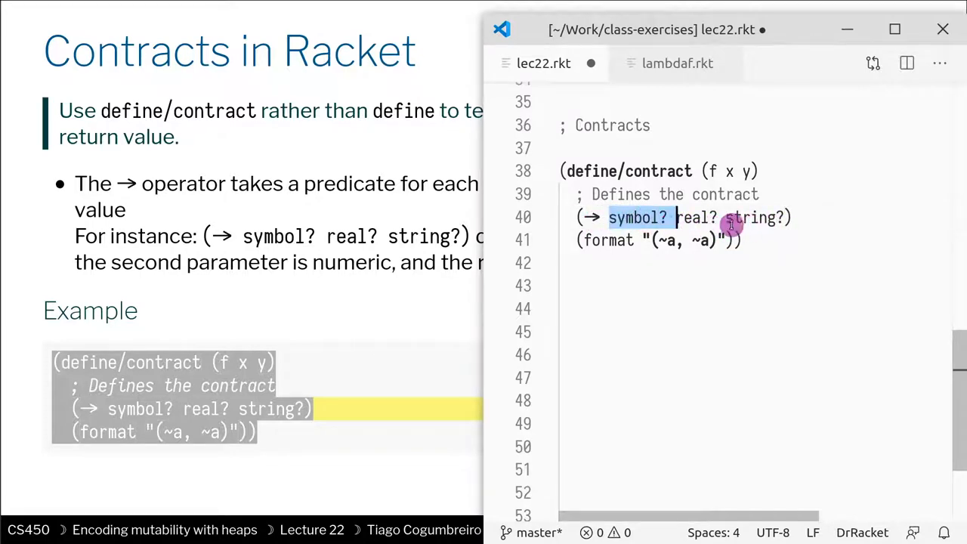
double_click(756, 218)
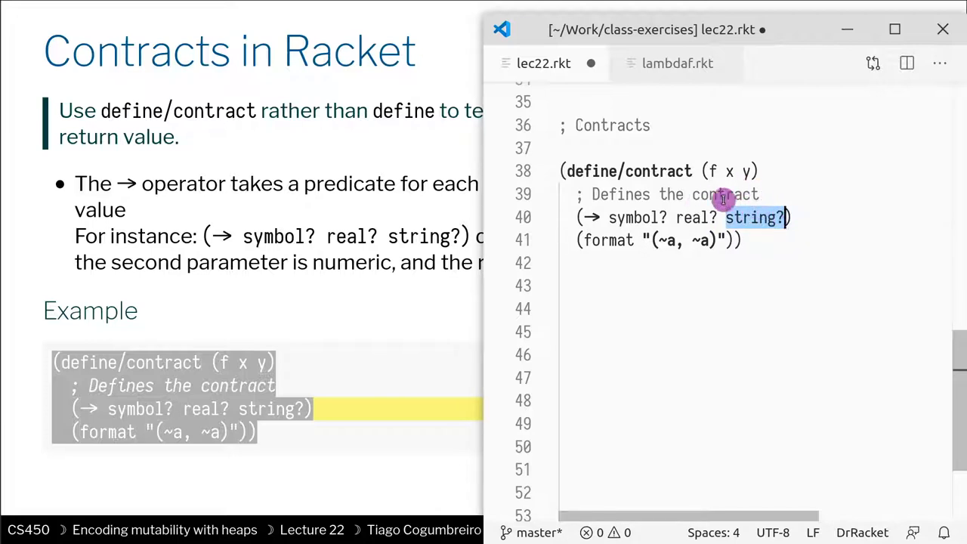
mouse_move(748, 171)
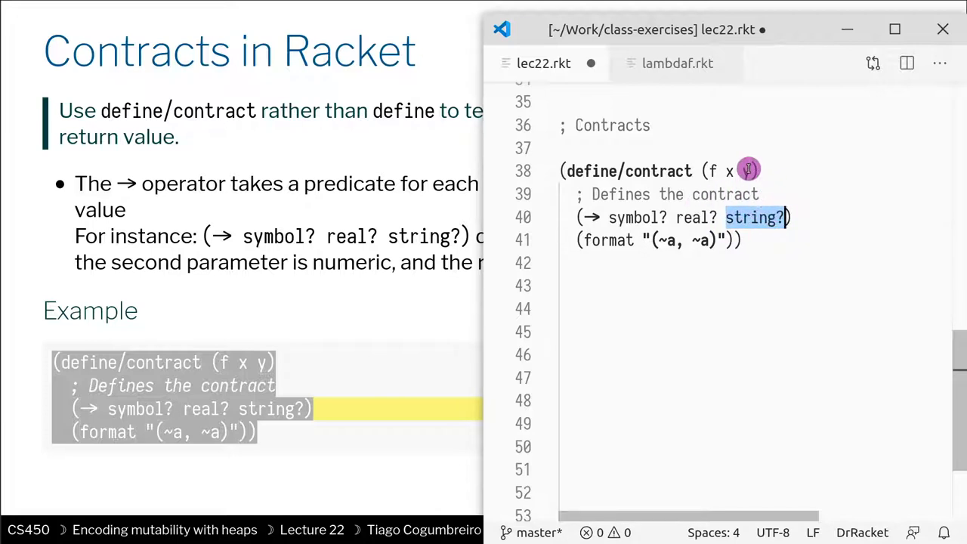
mouse_move(646, 217)
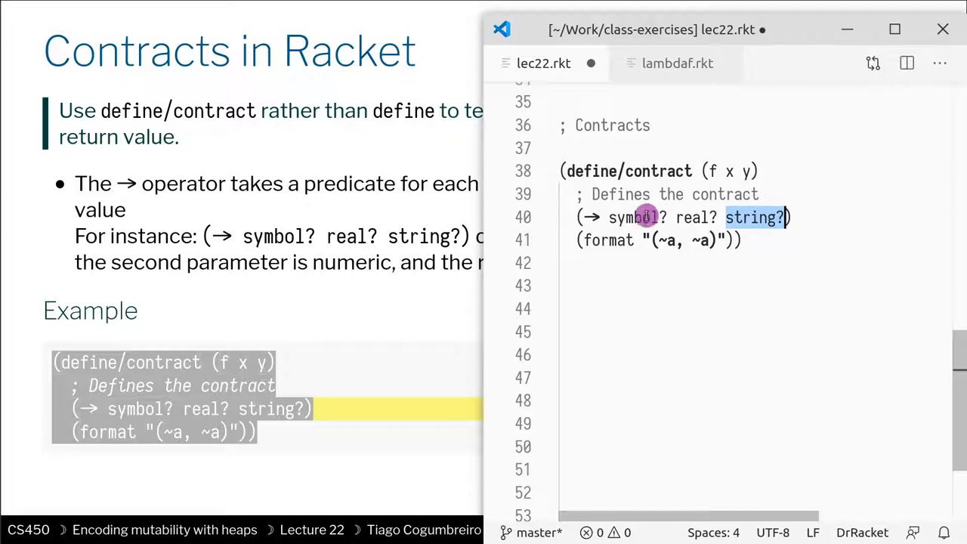
mouse_move(752, 219)
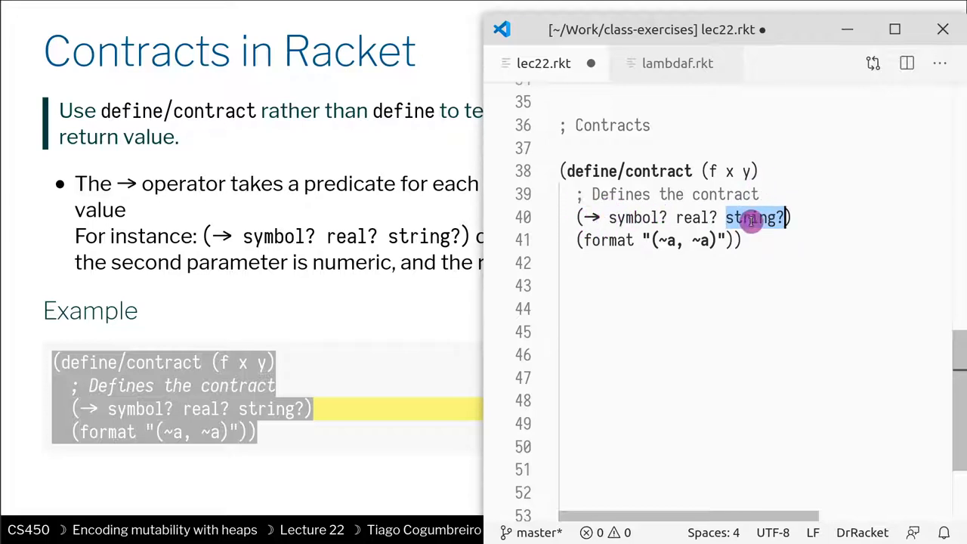
click(615, 218)
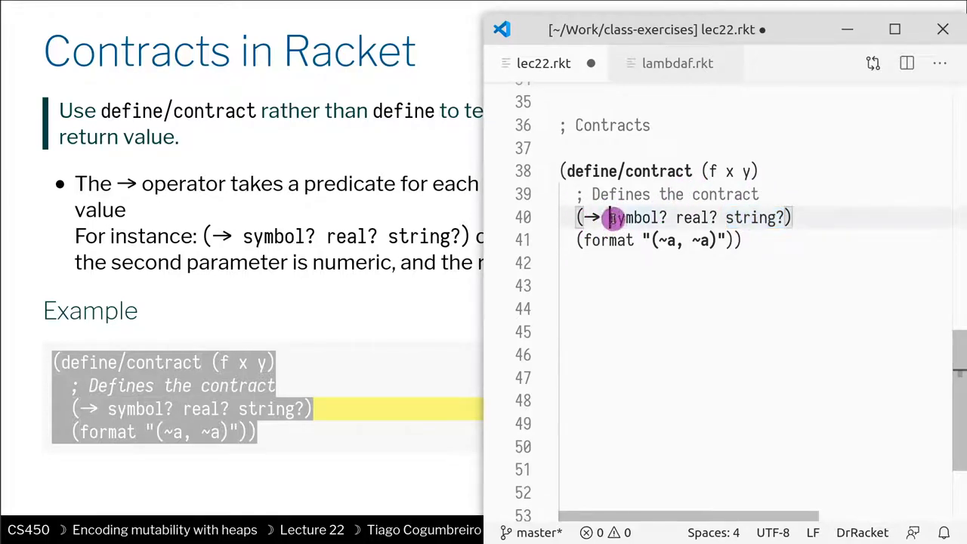
double_click(634, 218)
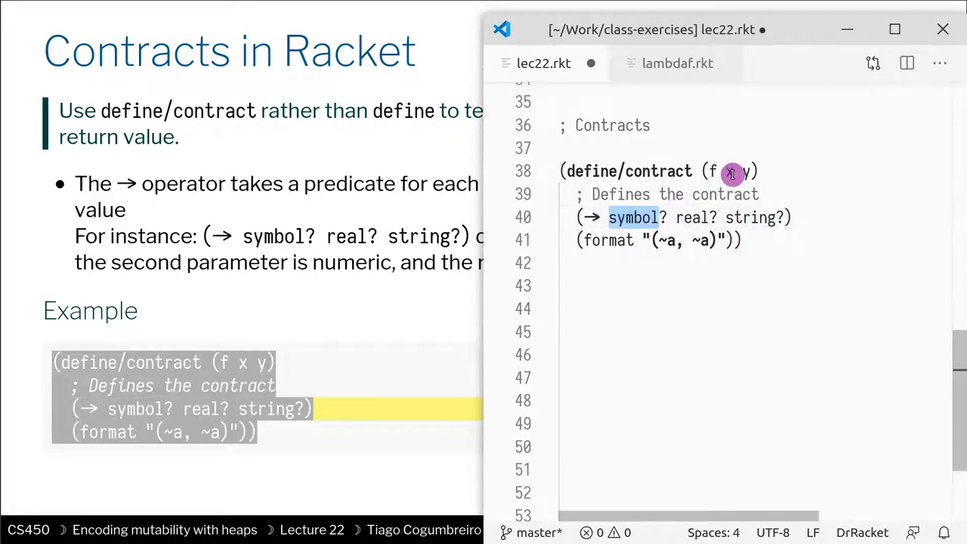
double_click(693, 218)
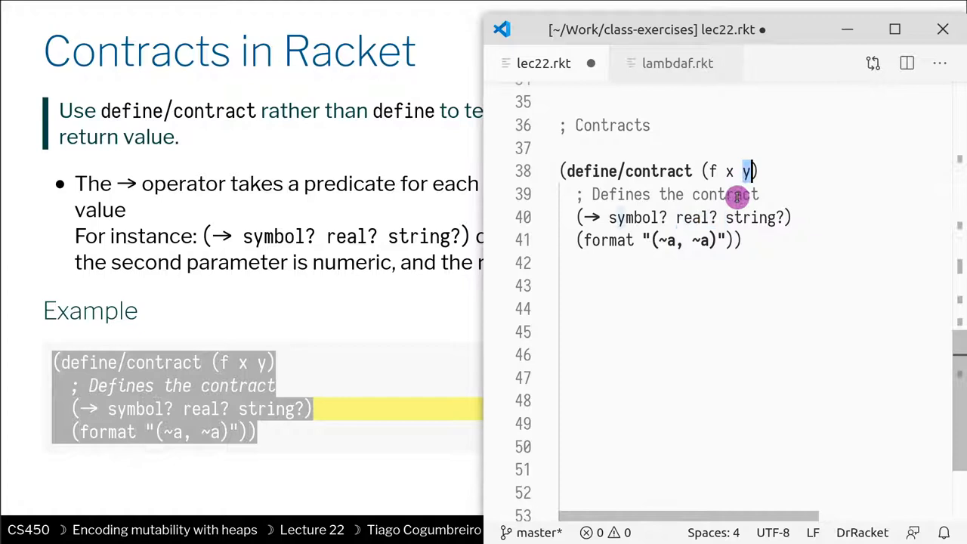
double_click(756, 217)
text(()
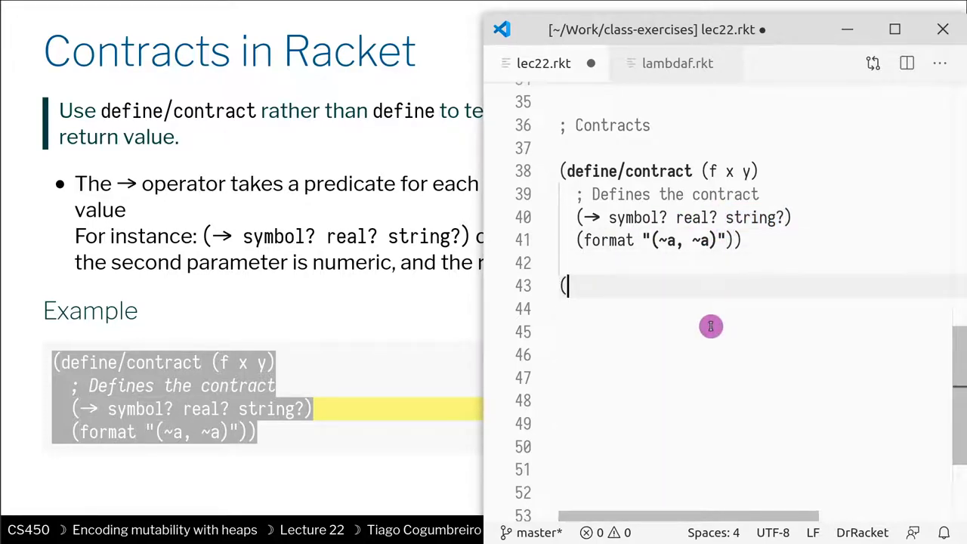
Step: Call (f 10 9), run it, and inspect the contract violation blaming lec22.rkt
text(f 10 9))
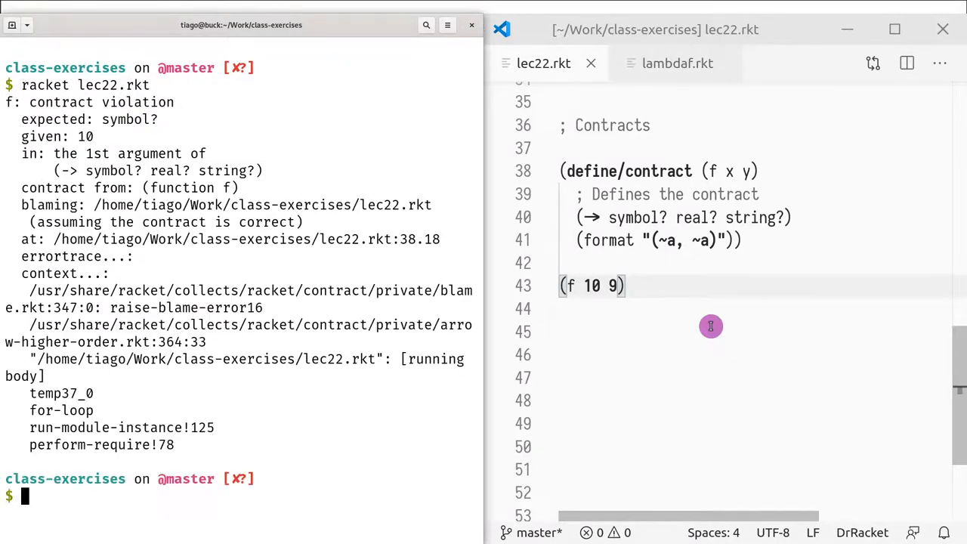
drag(4, 102, 114, 154)
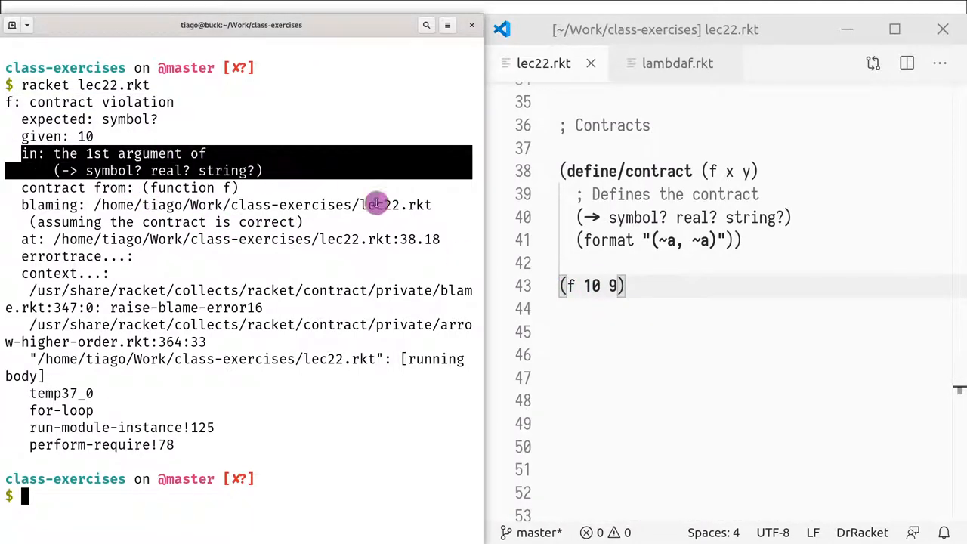
double_click(593, 286)
text('x)
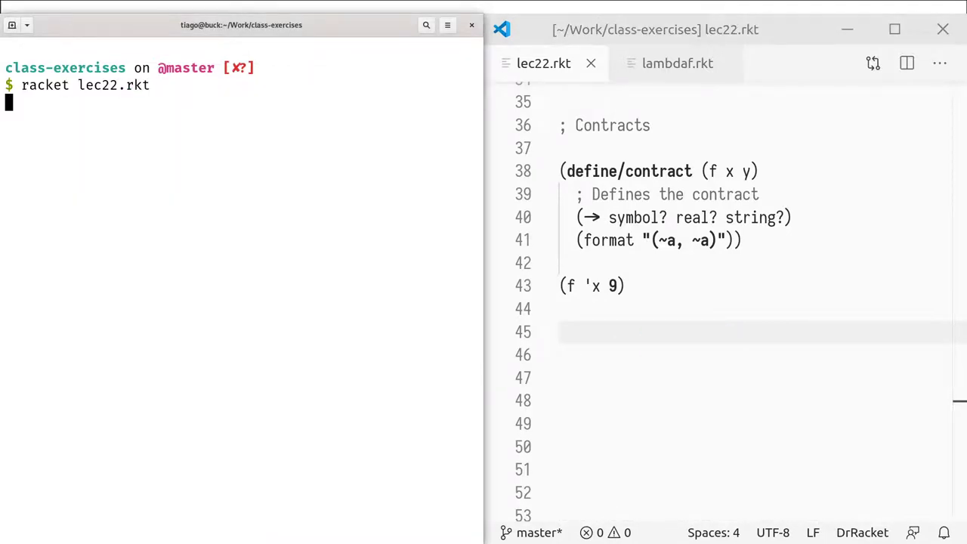
Step: Pass x and y to format and rerun lec22.rkt, printing "(x, 9)"
key(Return)
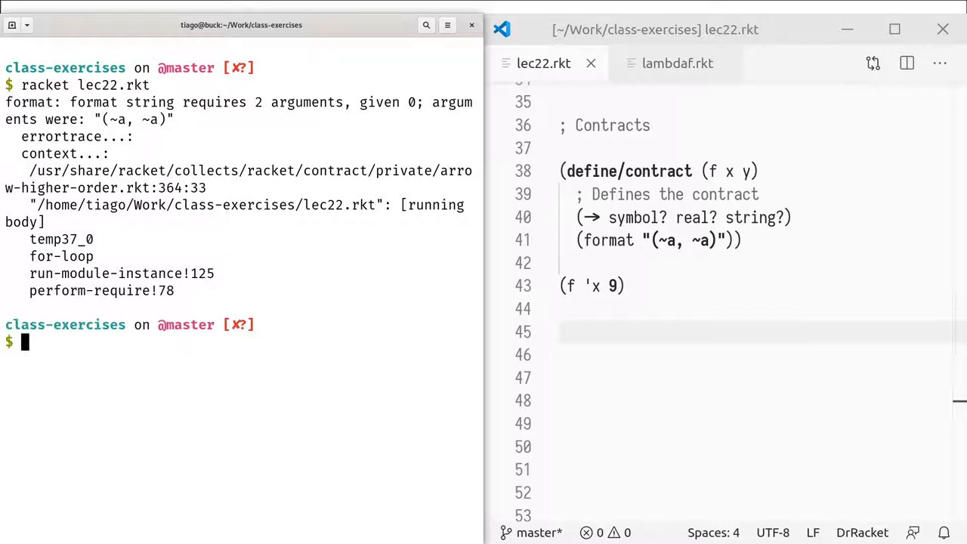
mouse_move(151, 154)
text( x y)
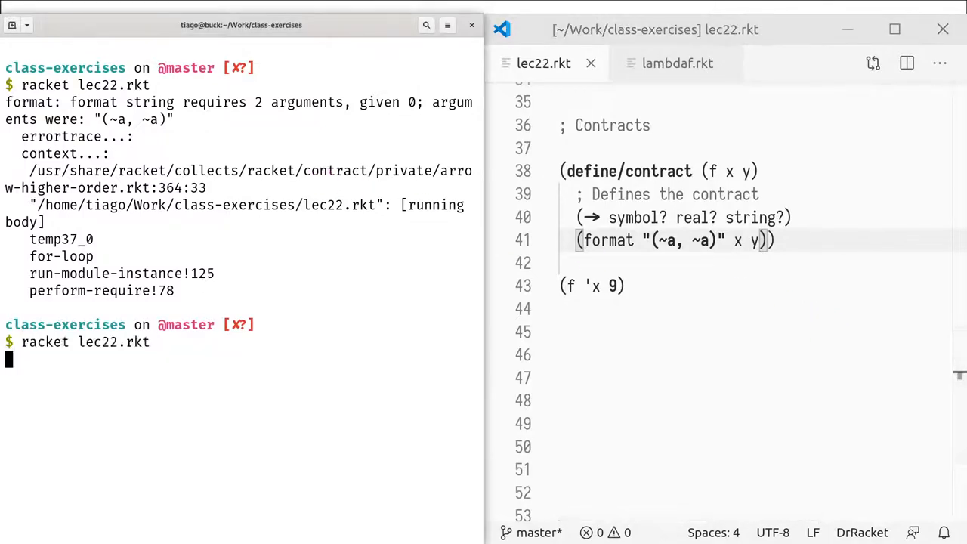
key(Return)
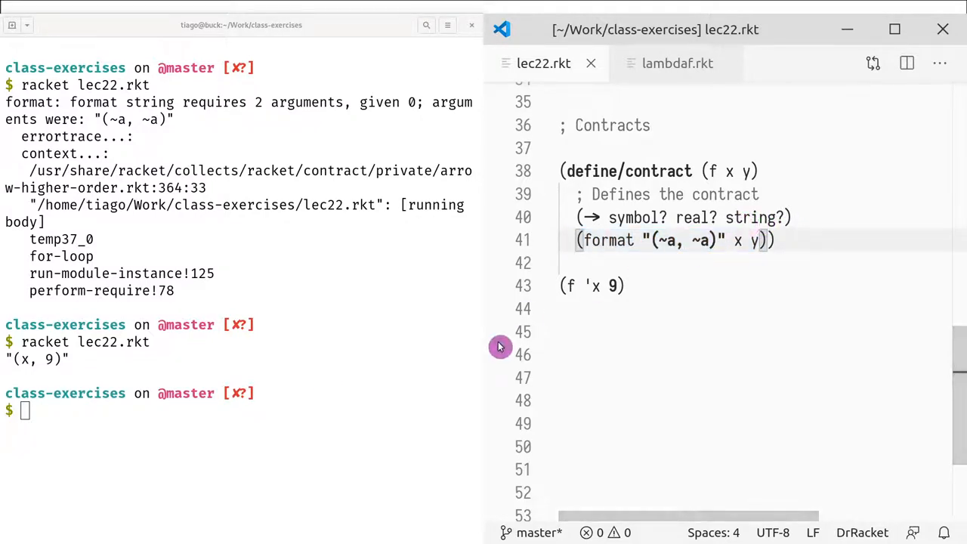
mouse_move(184, 336)
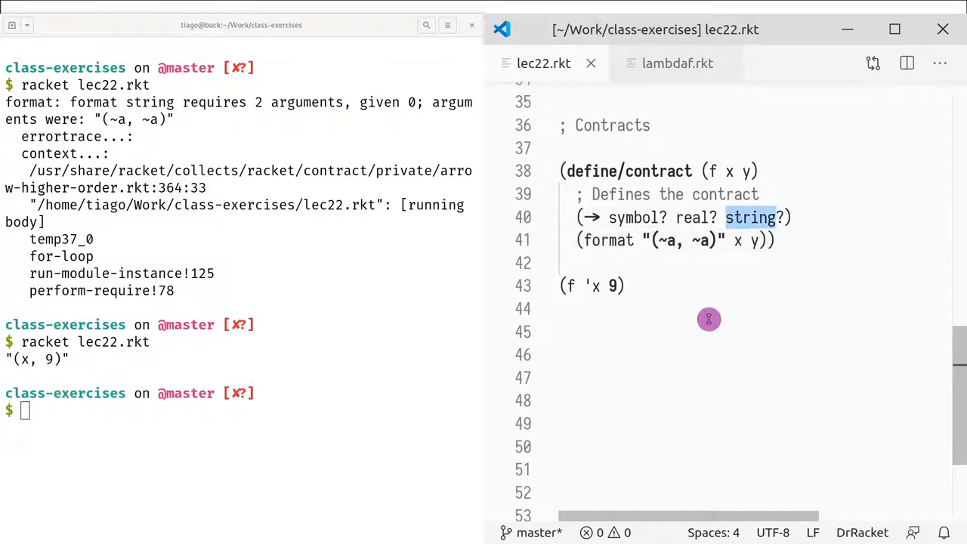
Step: Change the result predicate to real? and rerun, getting 'f broke its own contract'
text(re)
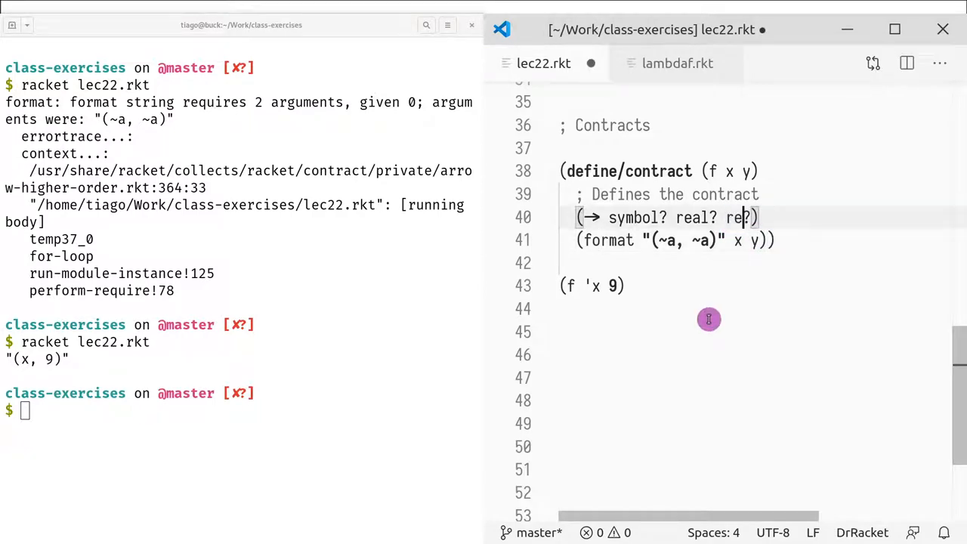
text(al?)
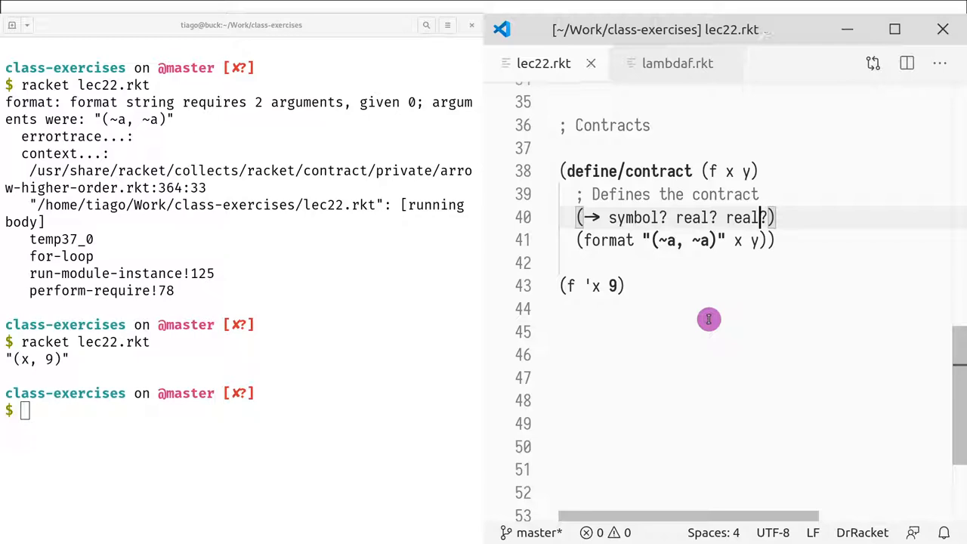
mouse_move(665, 255)
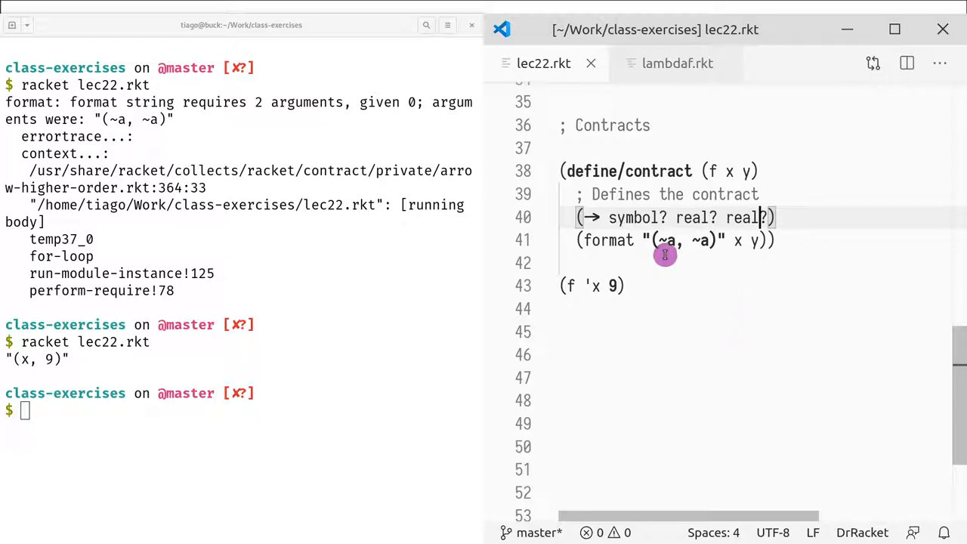
mouse_move(762, 240)
text(racket lec22.rkt)
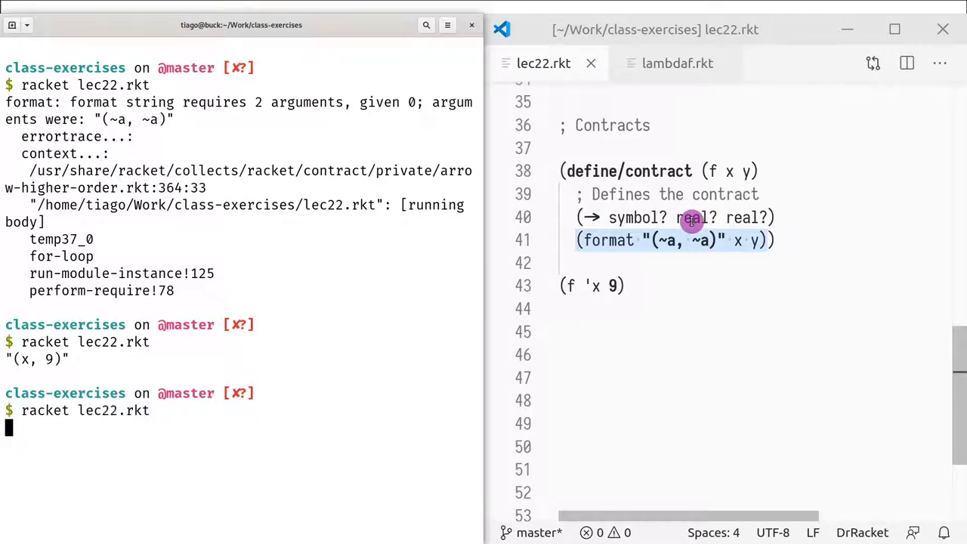
key(Return)
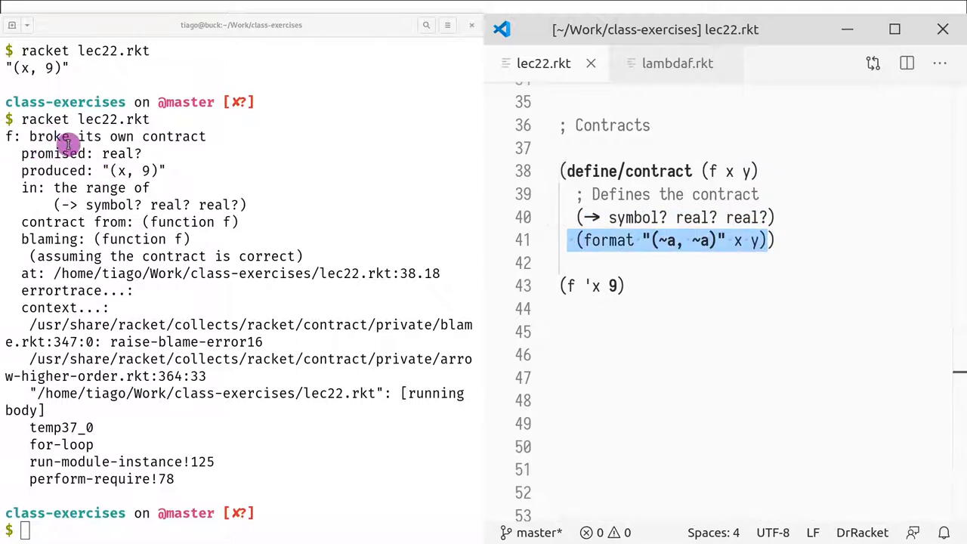
mouse_move(148, 146)
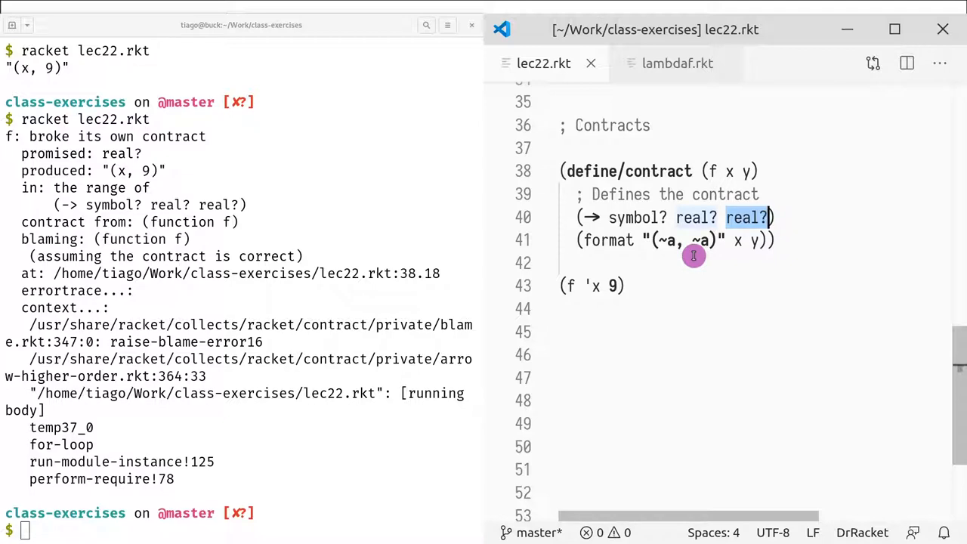
mouse_move(631, 246)
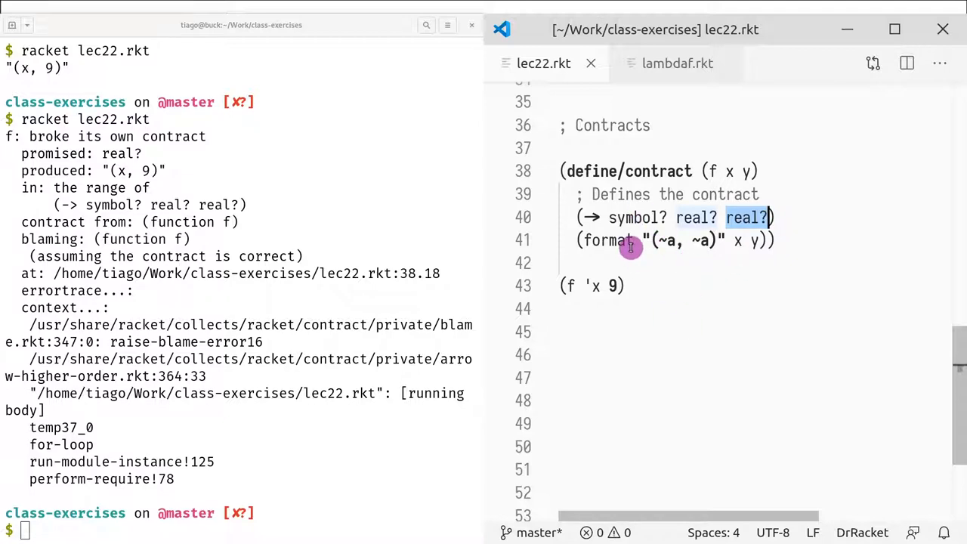
mouse_move(668, 257)
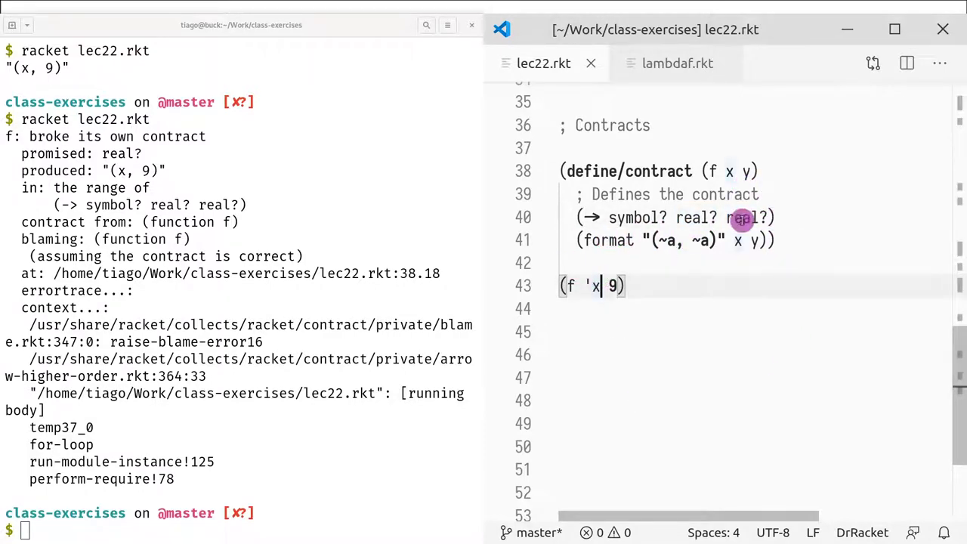
Step: Call f with "fpp", see the second-argument violation, then clear that argument
text(string?)
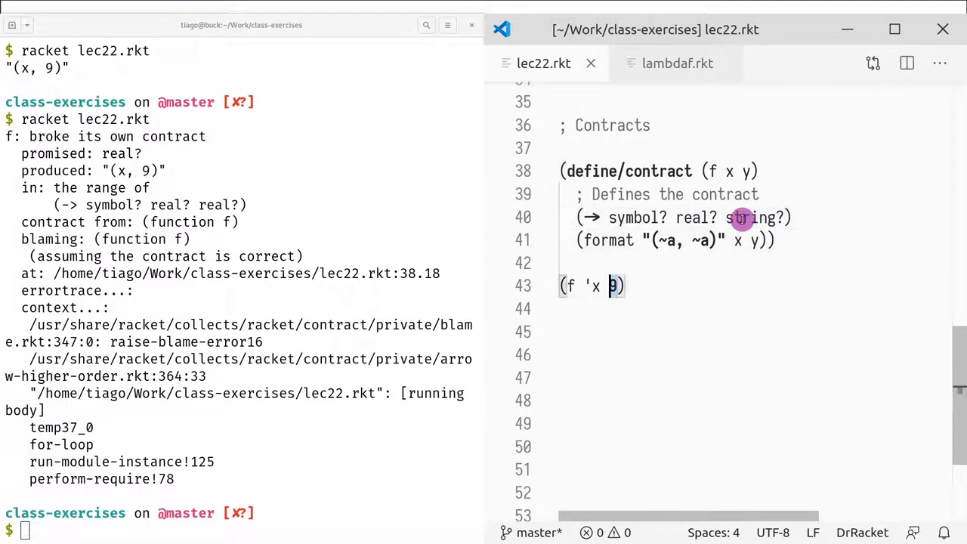
text("fpp)
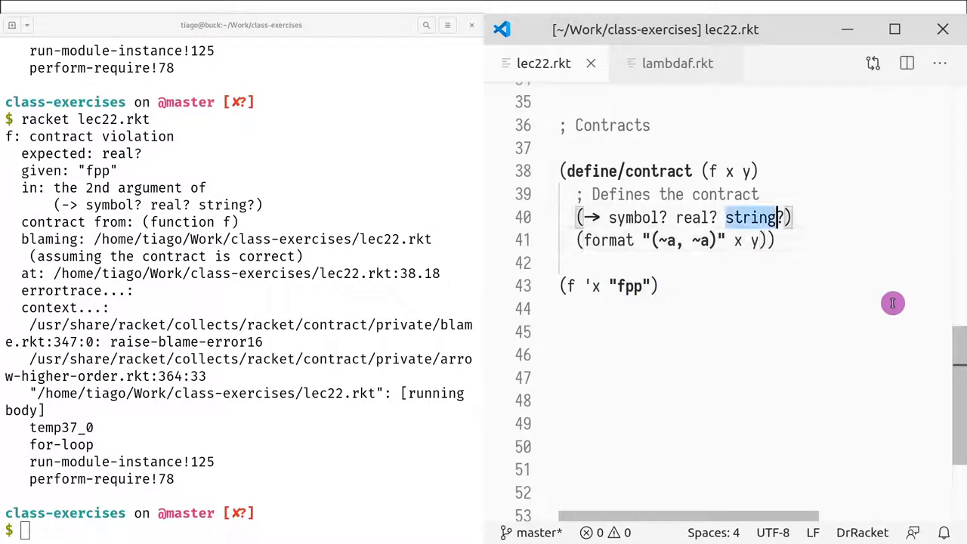
text(b)
text(eal)
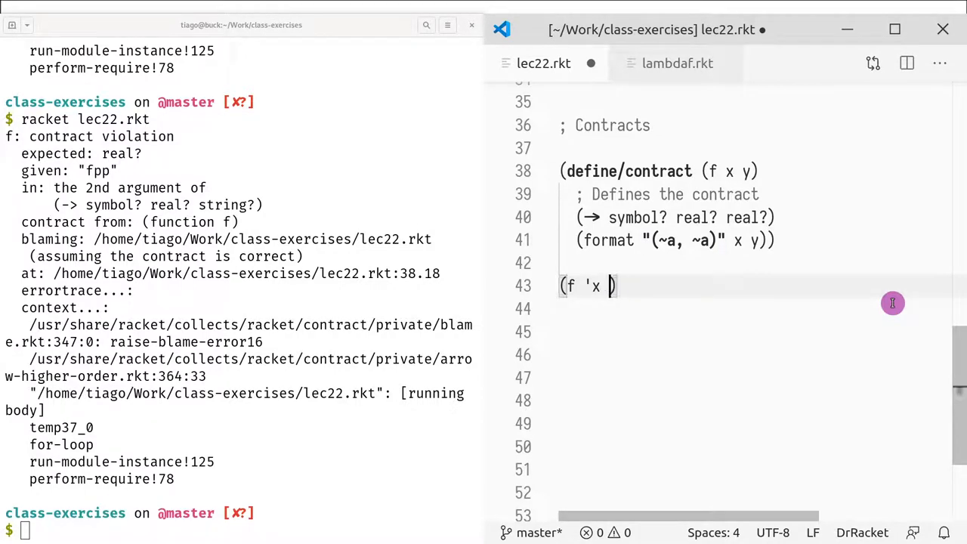
Step: Pass 1 as f's second argument and rerun, reporting f broke its own contract
text(1)
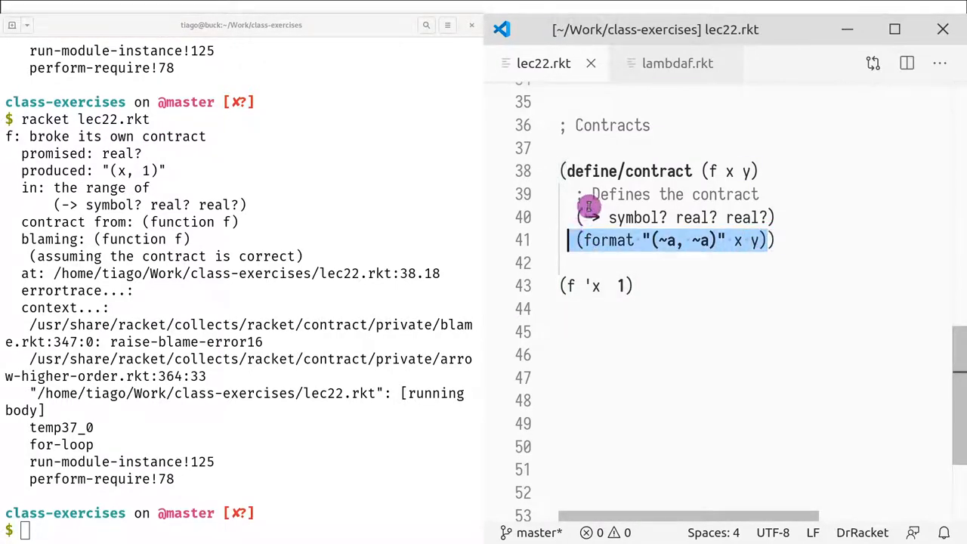
mouse_move(764, 240)
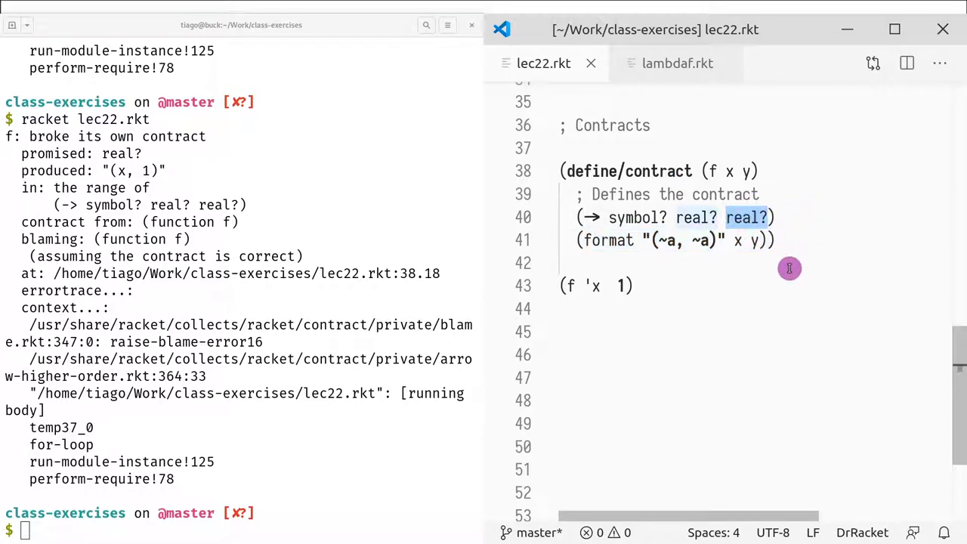
mouse_move(786, 269)
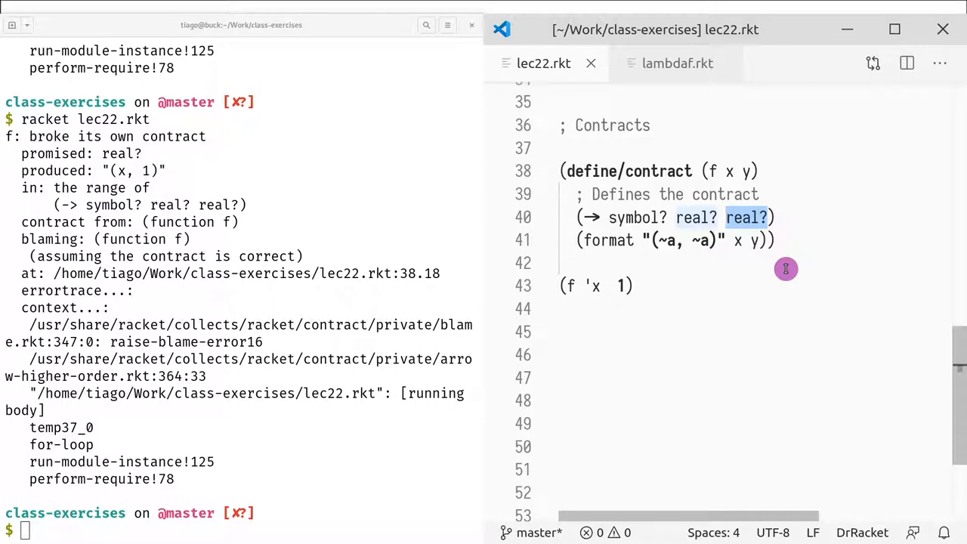
mouse_move(731, 248)
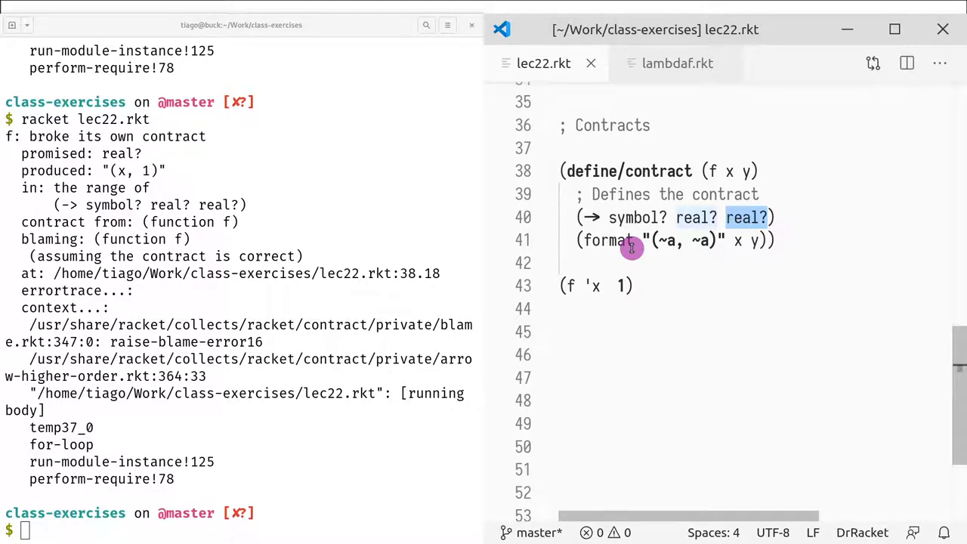
mouse_move(647, 233)
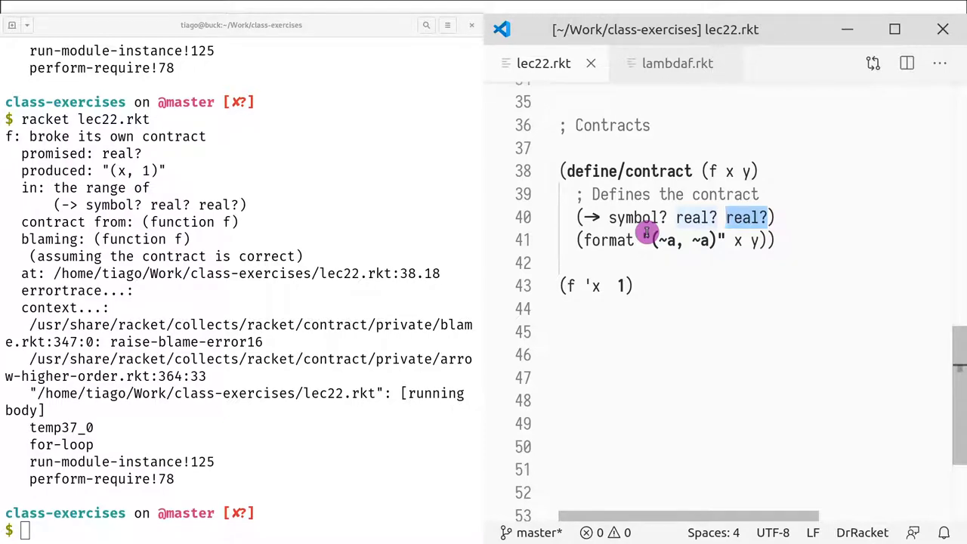
mouse_move(614, 206)
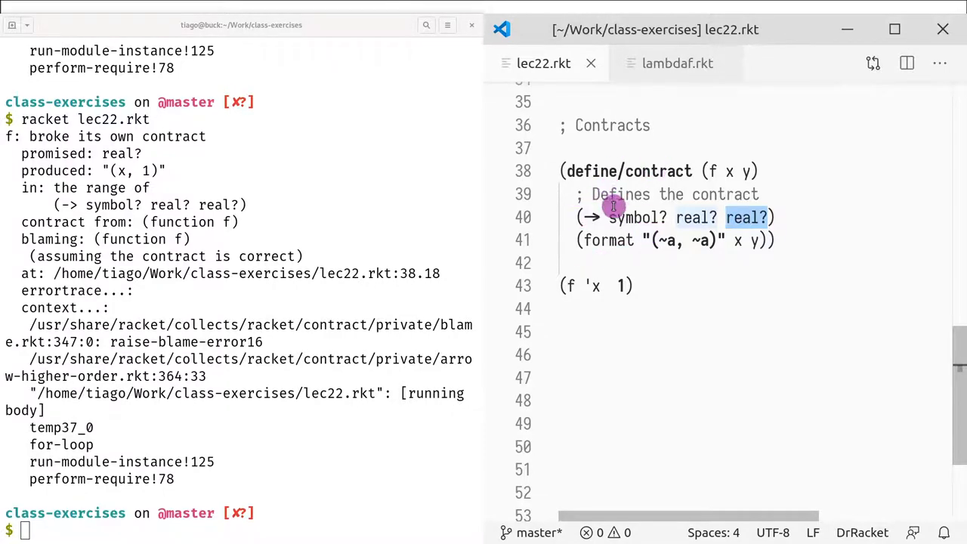
mouse_move(689, 291)
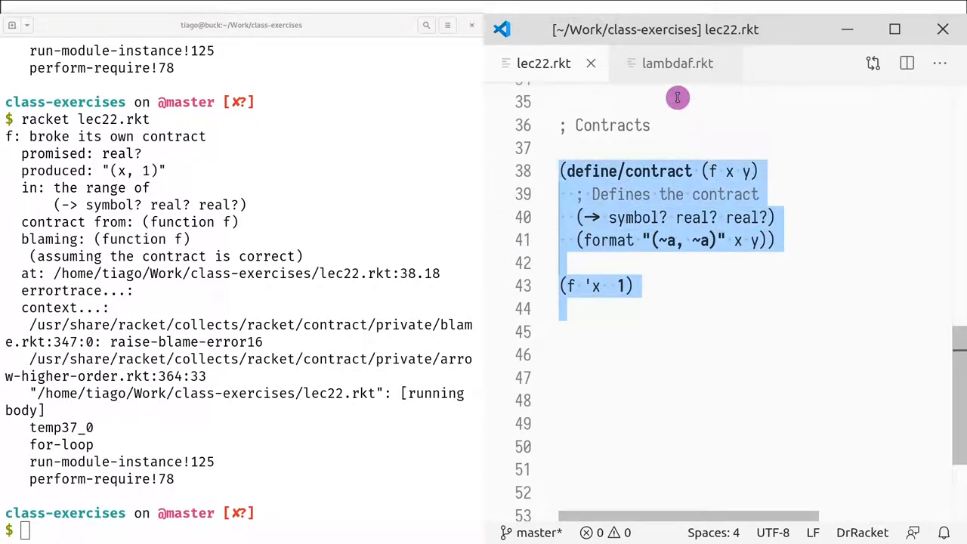
click(653, 125)
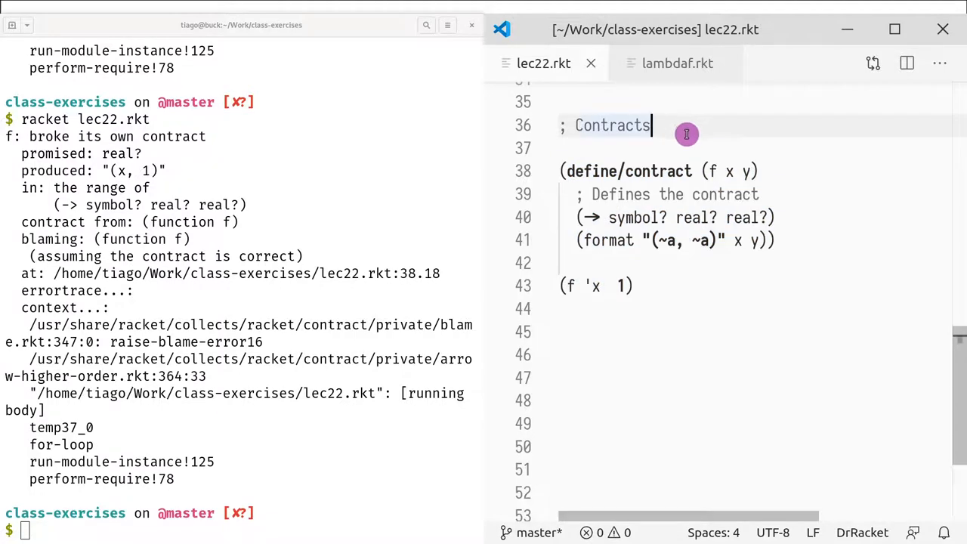
mouse_move(662, 331)
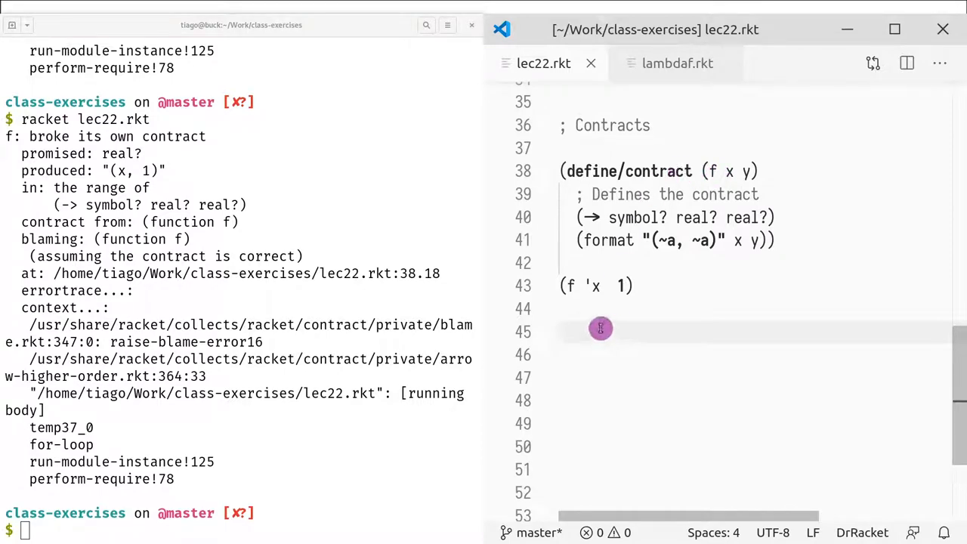
mouse_move(633, 345)
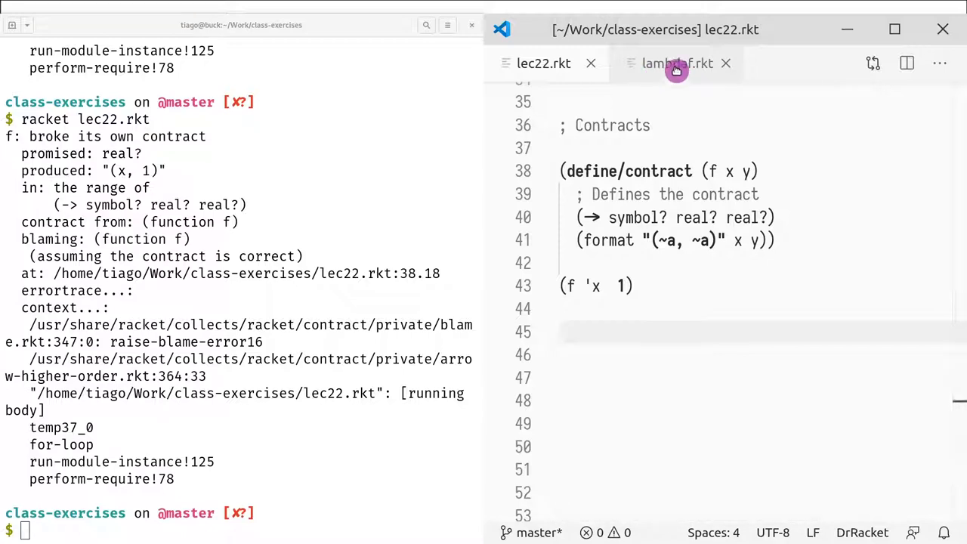
mouse_move(668, 82)
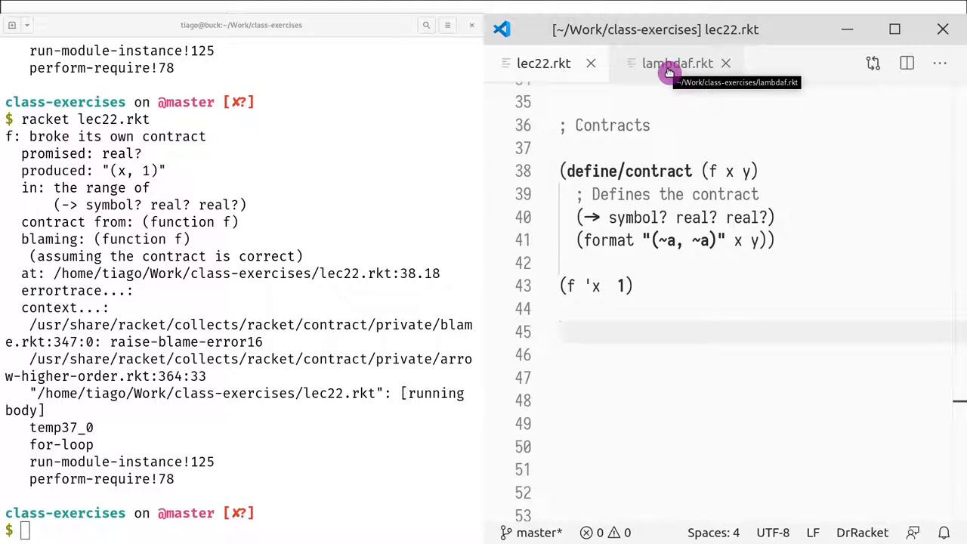
Step: Switch to lambdaf.rkt, scroll through it, and search for heap (63 matches)
click(669, 63)
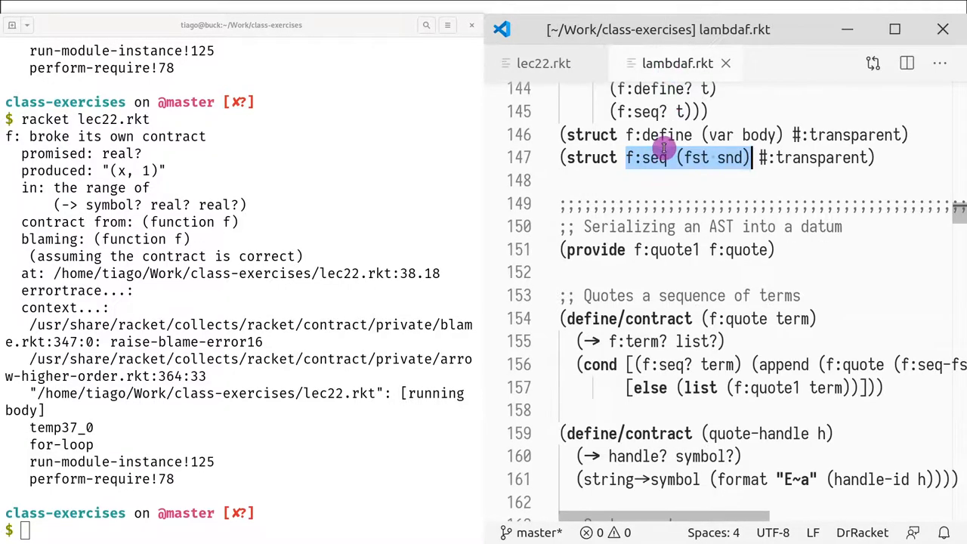
scroll(down, 3)
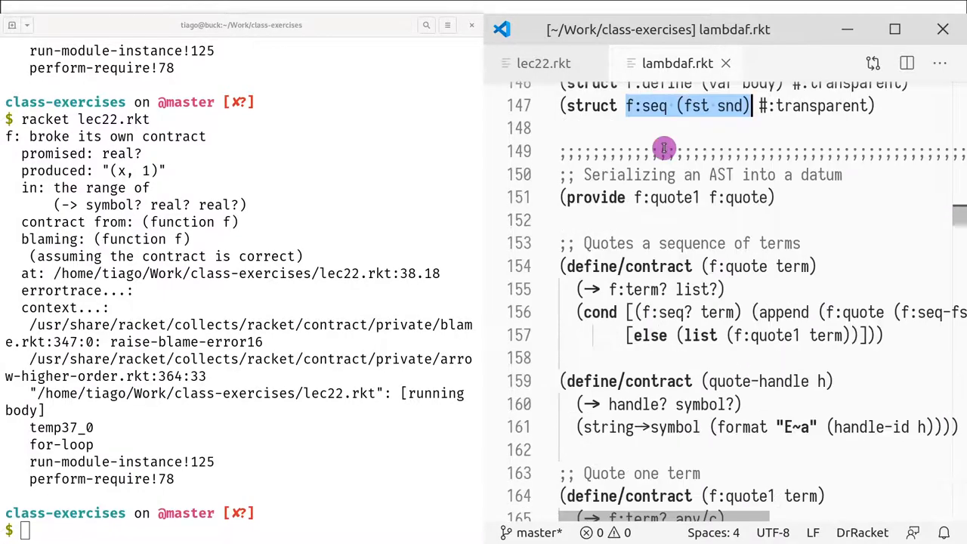
scroll(down, 3)
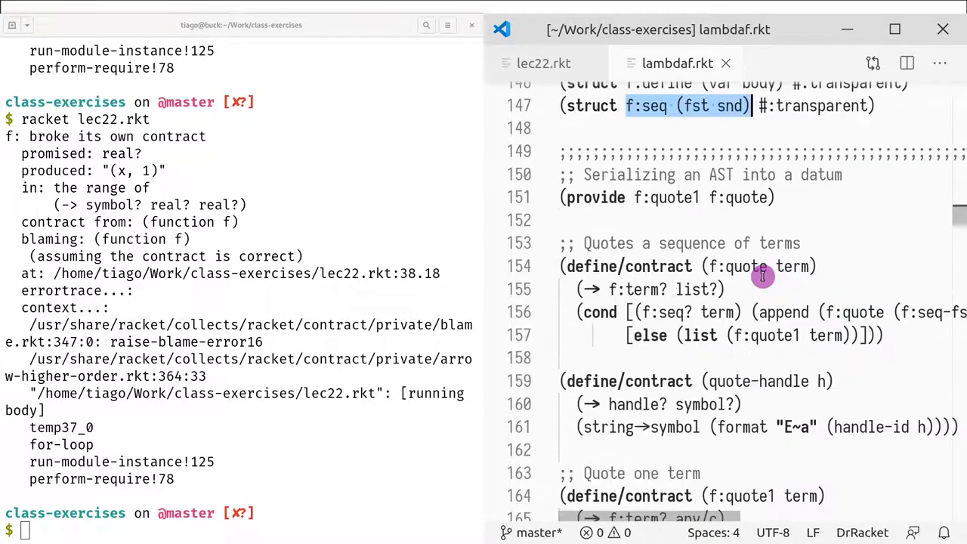
scroll(down, 3)
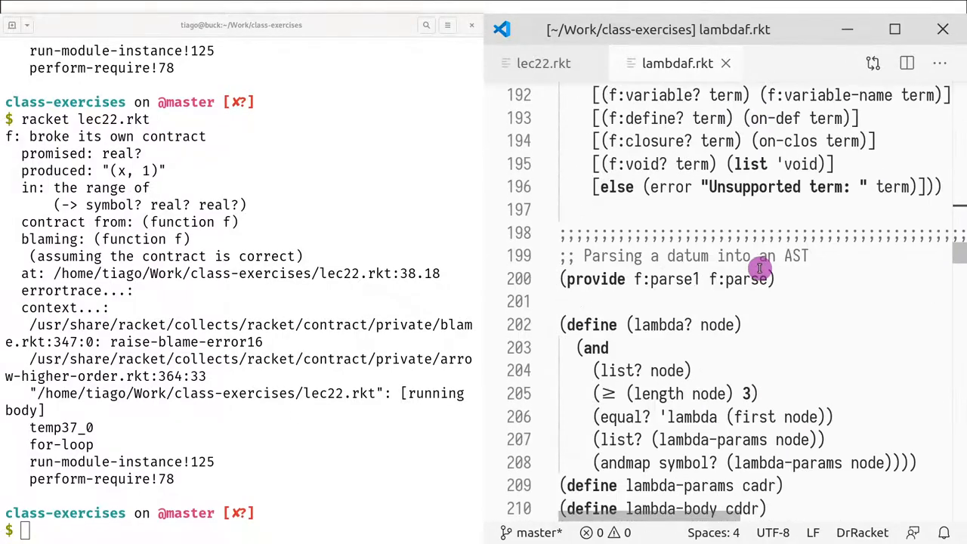
scroll(down, 3)
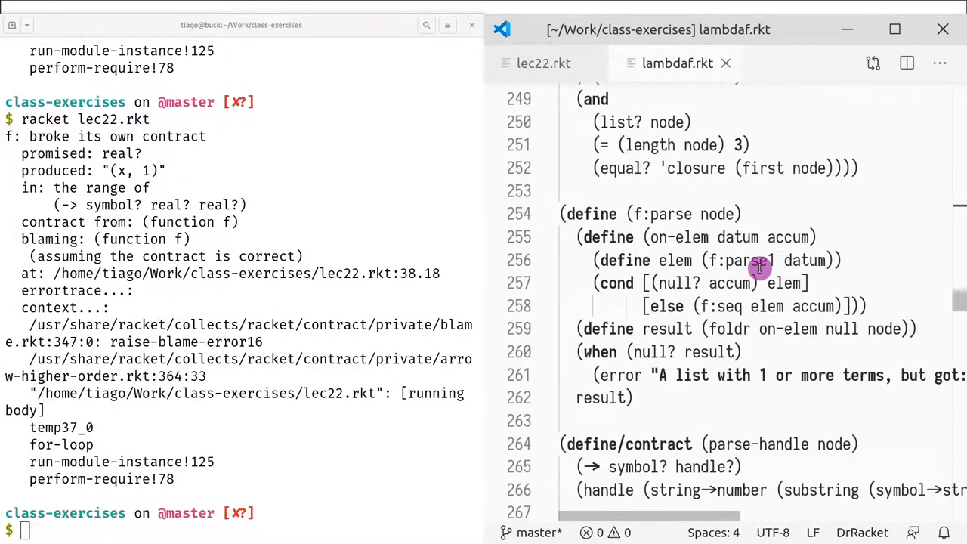
scroll(down, 3)
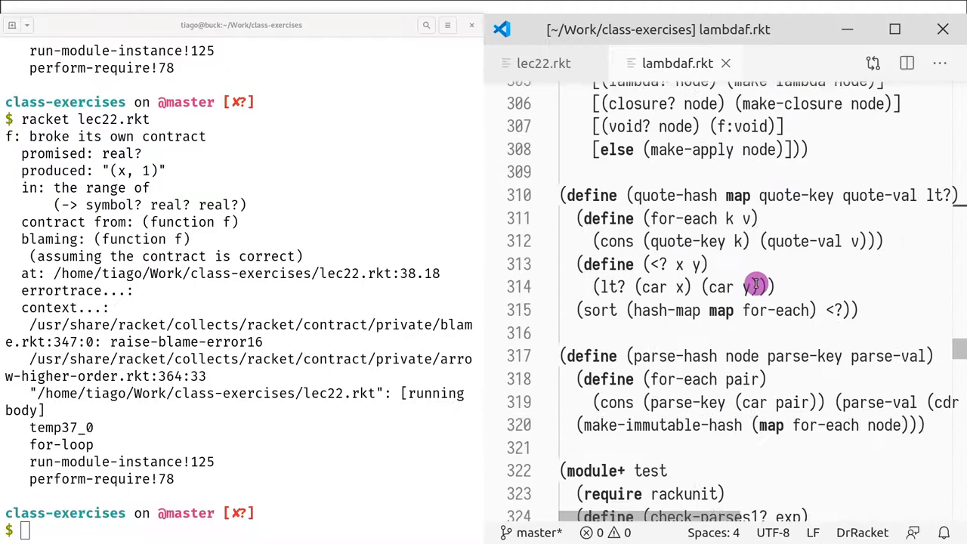
scroll(down, 3)
text(heap)
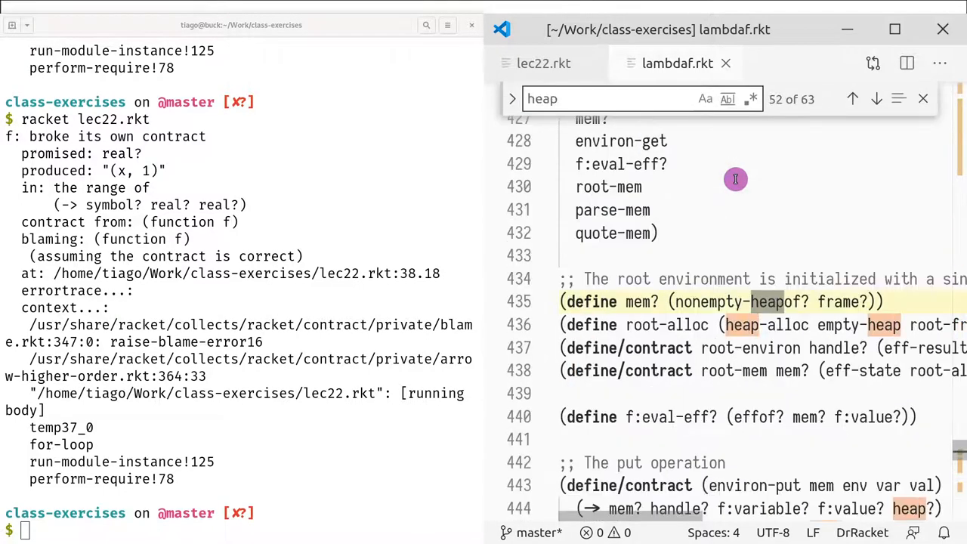
Step: Step back a heap match, close the search, and scroll to empty-heap and heap-alloc definitions
click(876, 99)
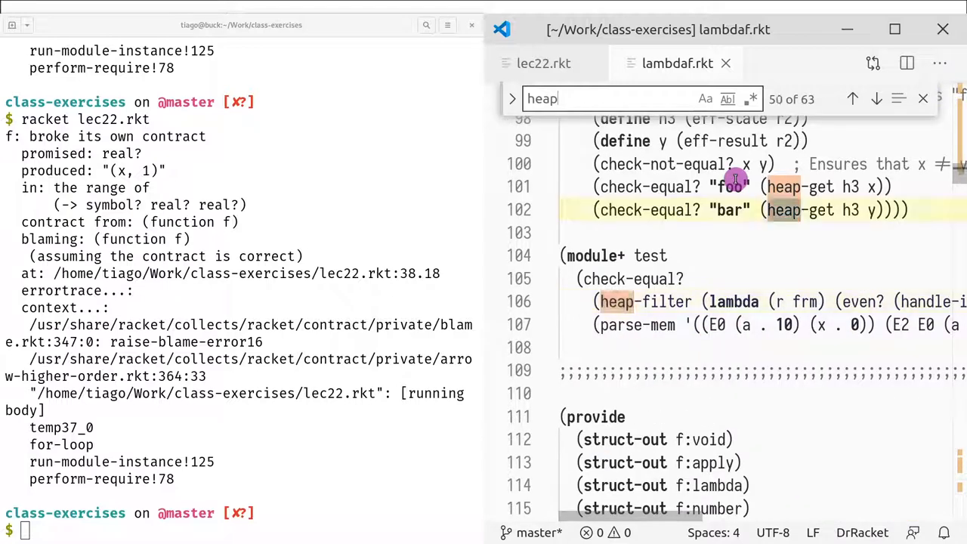
click(852, 99)
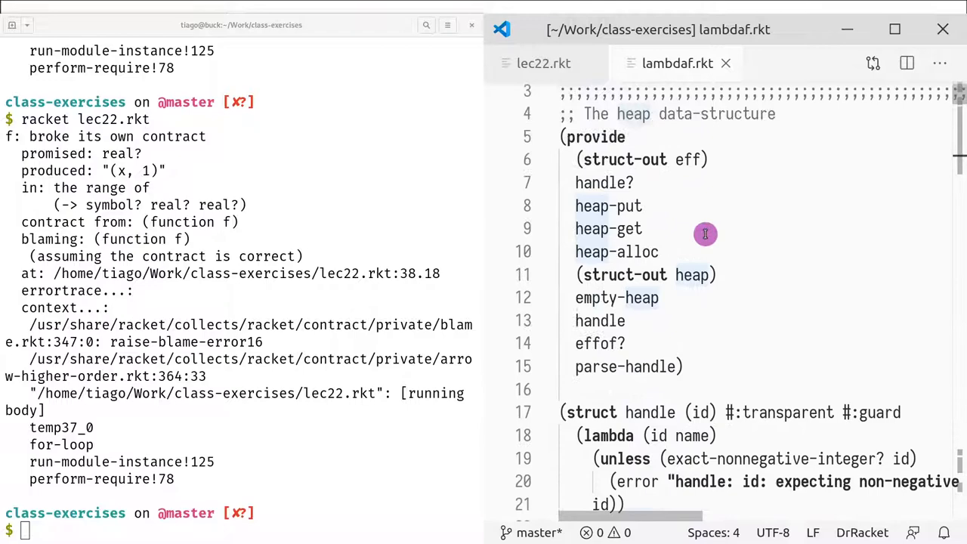
scroll(down, 3)
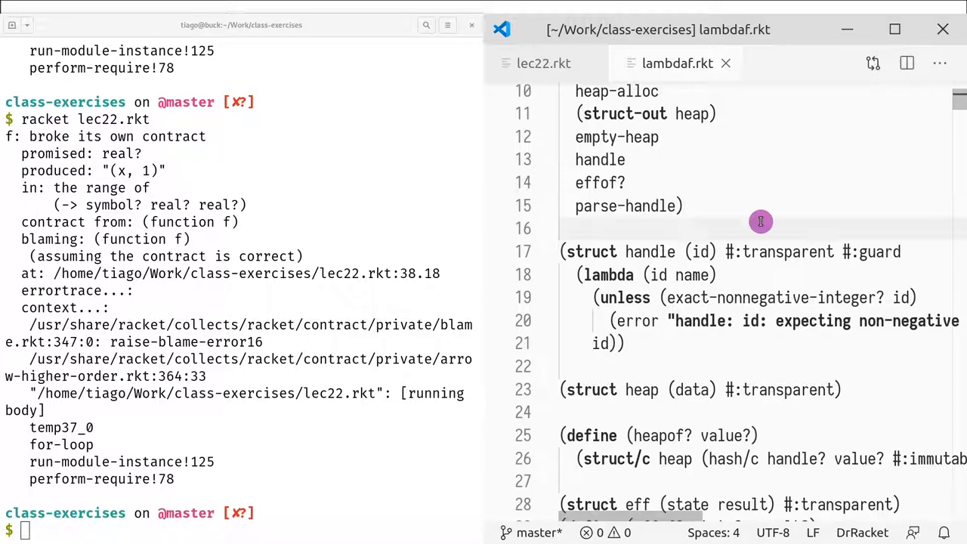
mouse_move(809, 166)
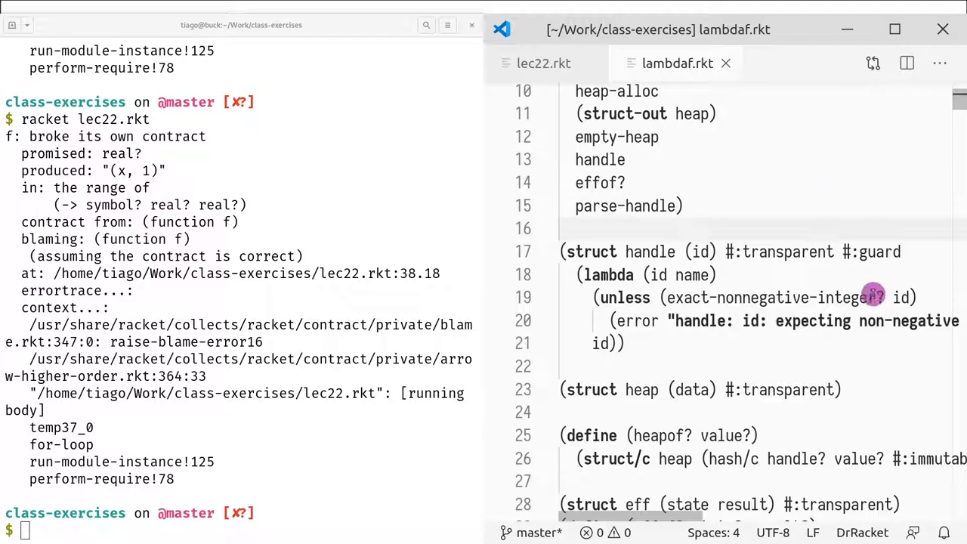
scroll(down, 3)
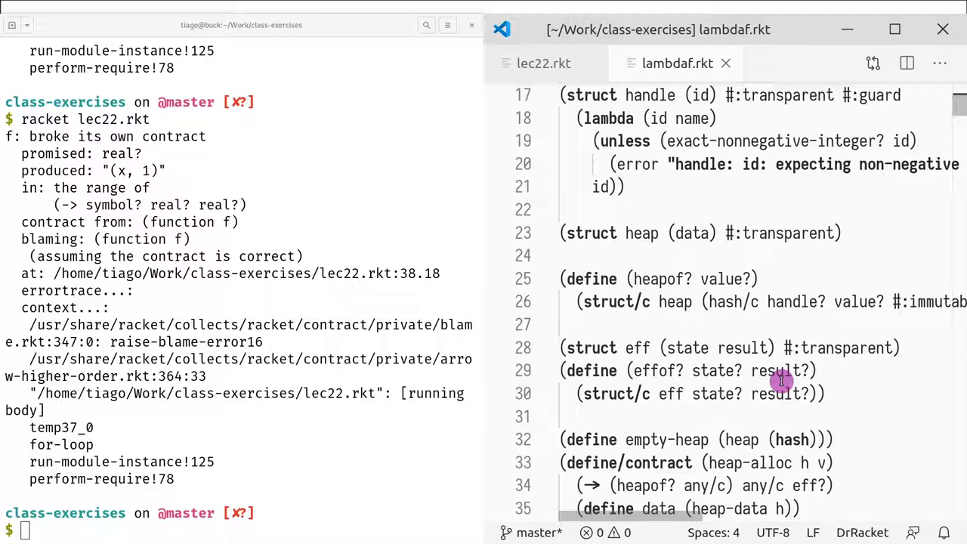
scroll(down, 3)
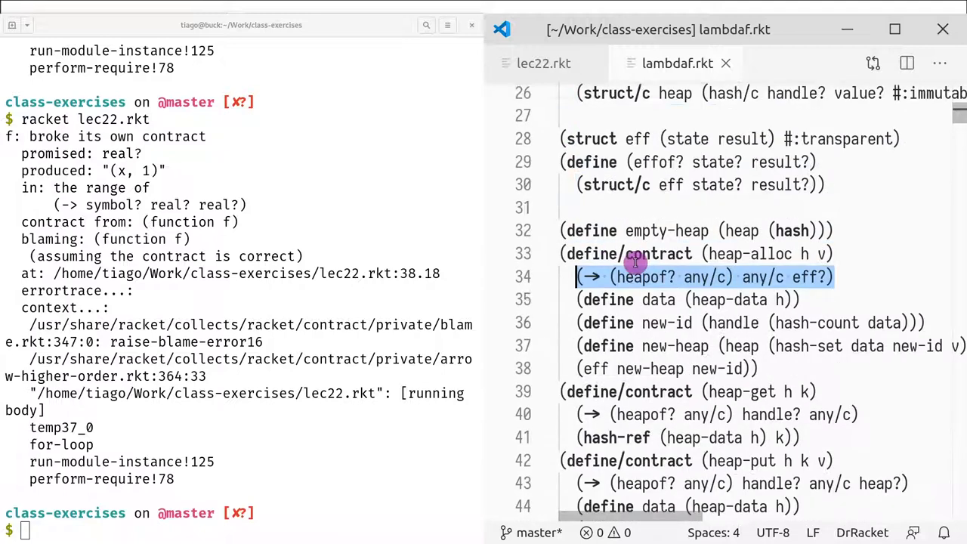
Step: Select heapof? in heap-alloc's contract, then return to lec22.rkt showing (f 'x 1)
scroll(down, 3)
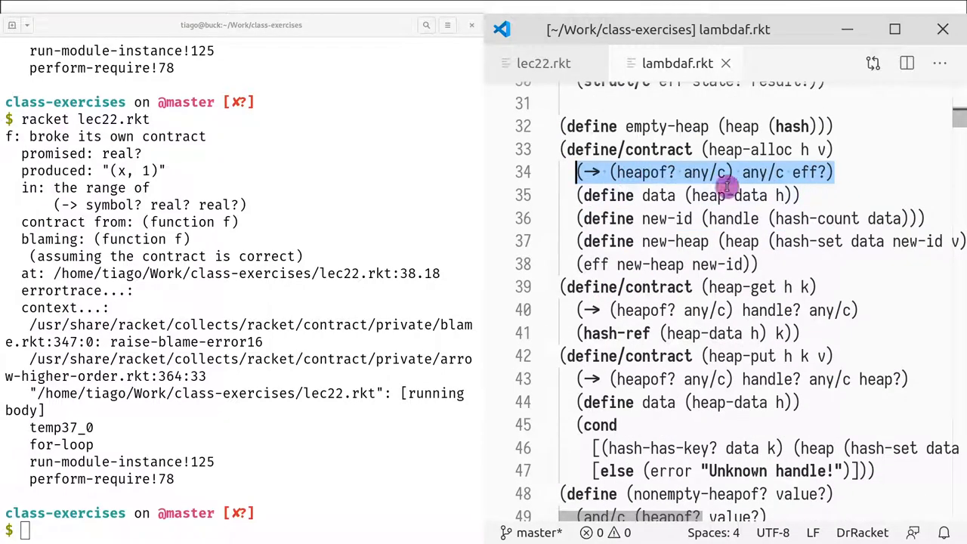
mouse_move(701, 173)
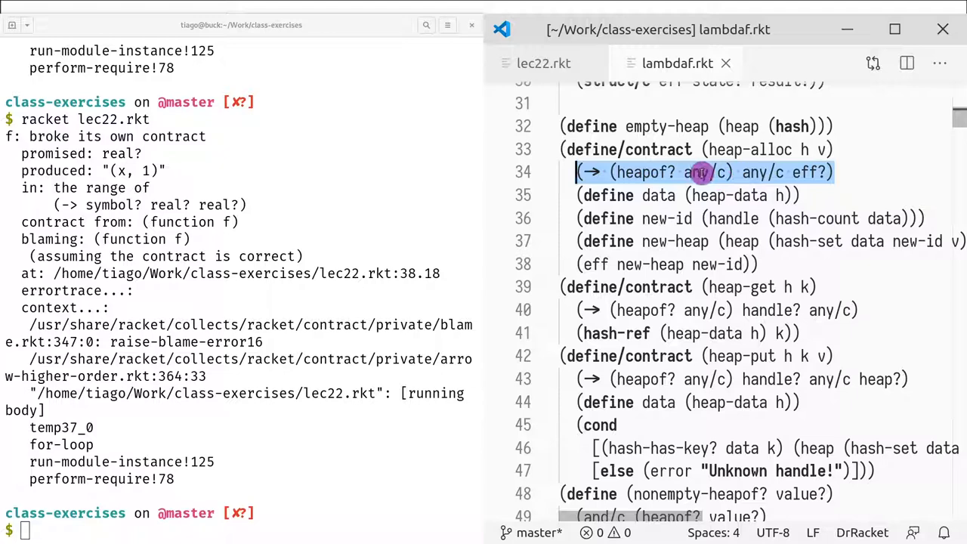
mouse_move(773, 164)
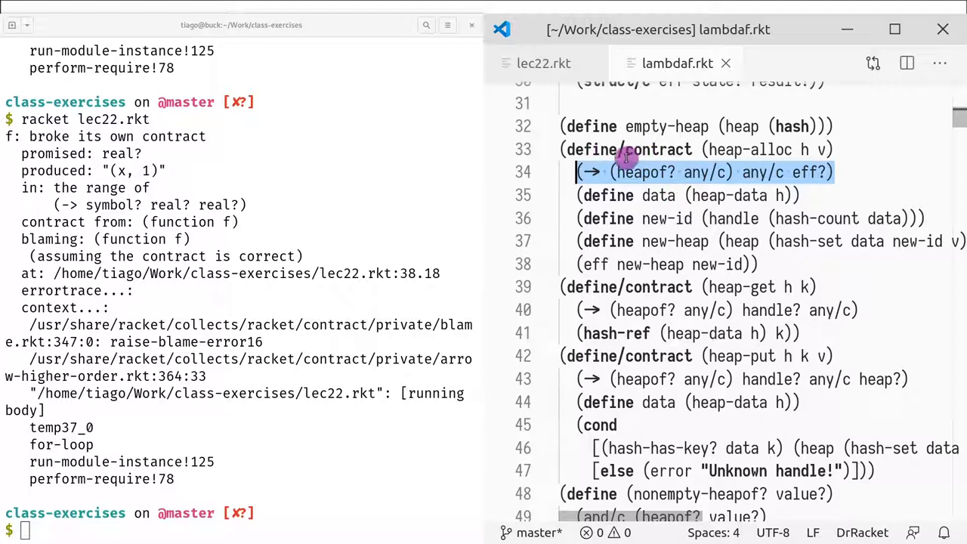
mouse_move(783, 161)
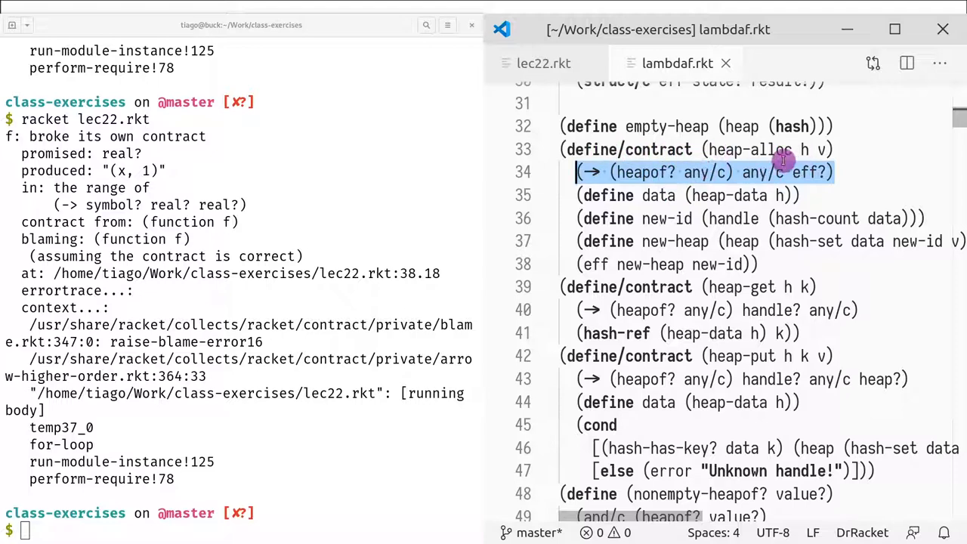
mouse_move(667, 176)
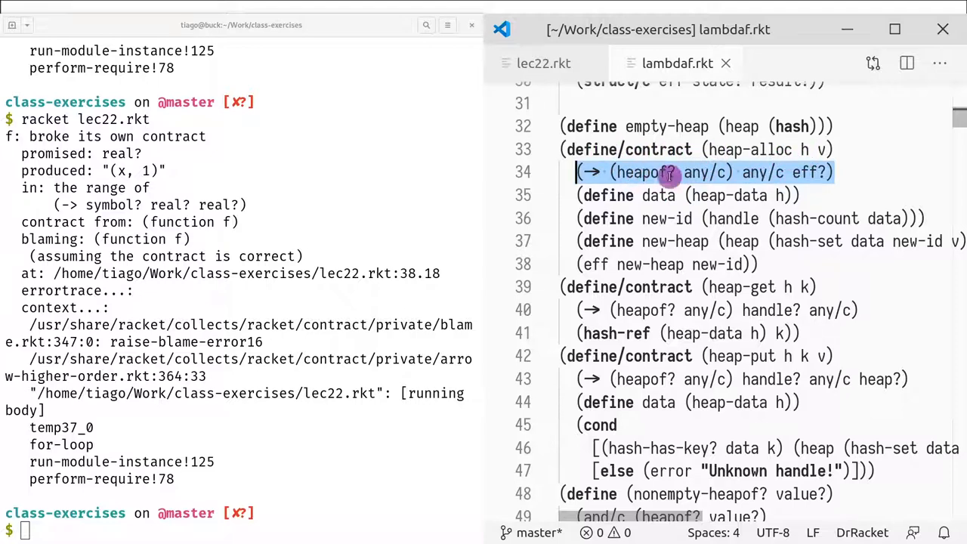
mouse_move(730, 173)
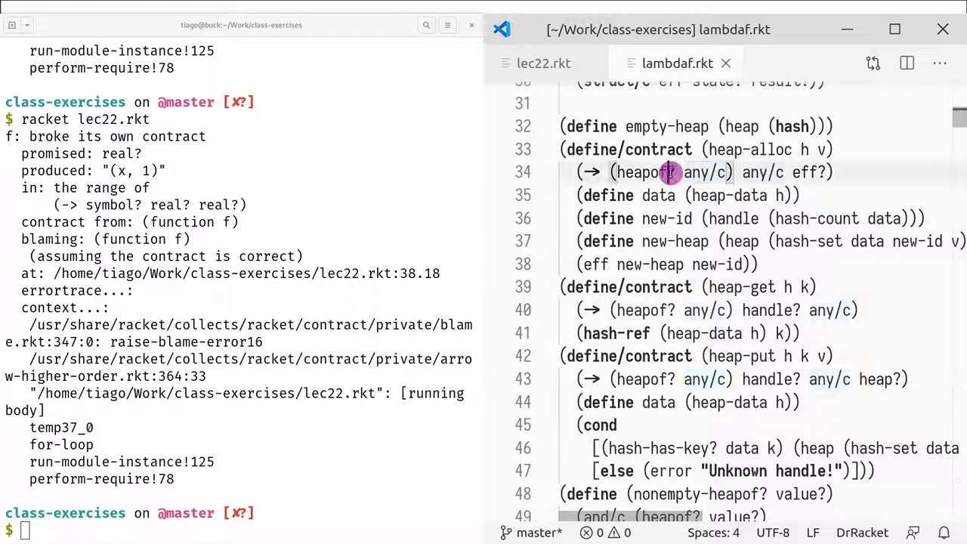
double_click(641, 172)
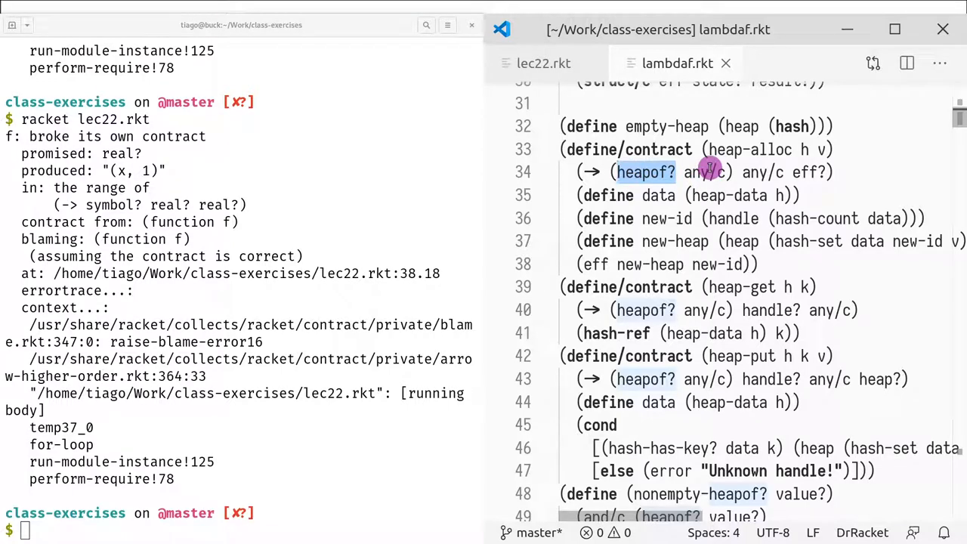
mouse_move(726, 173)
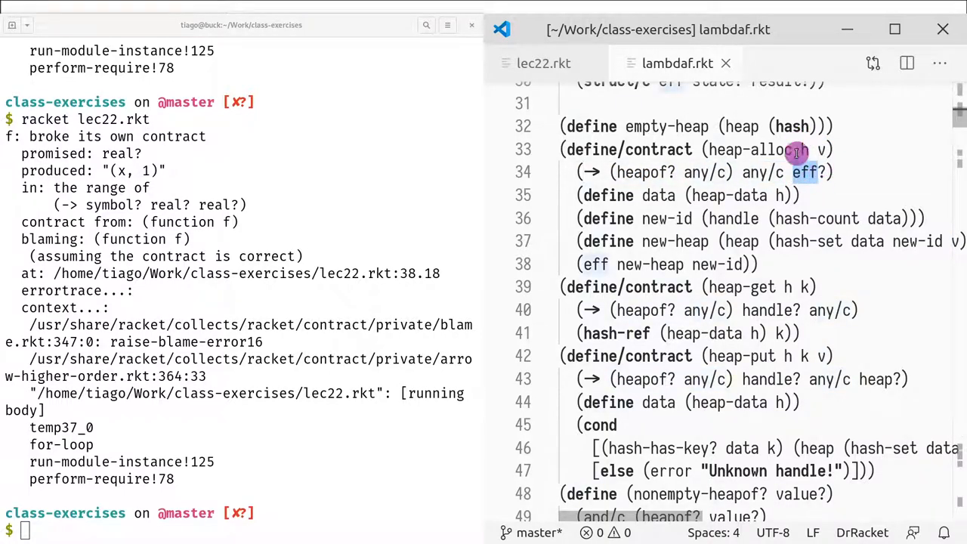
scroll(down, 3)
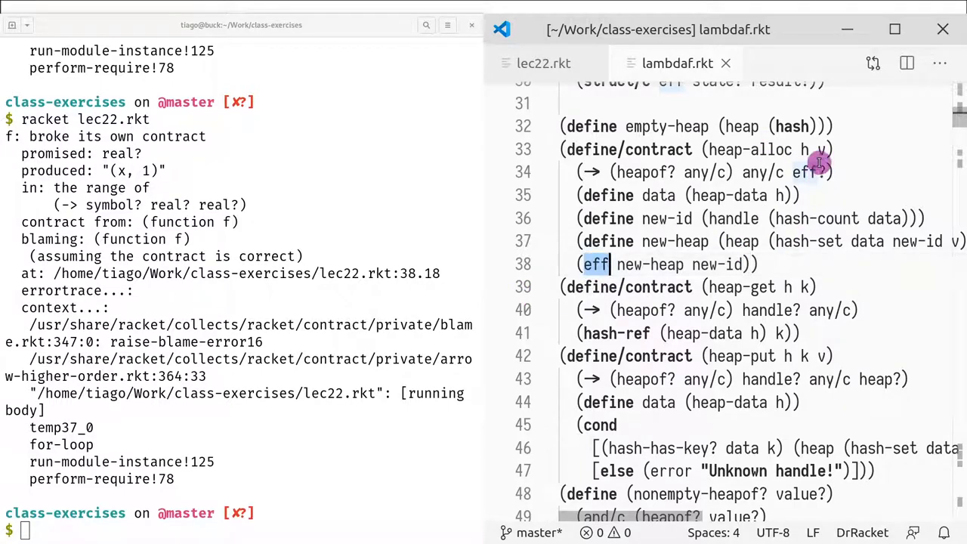
mouse_move(579, 253)
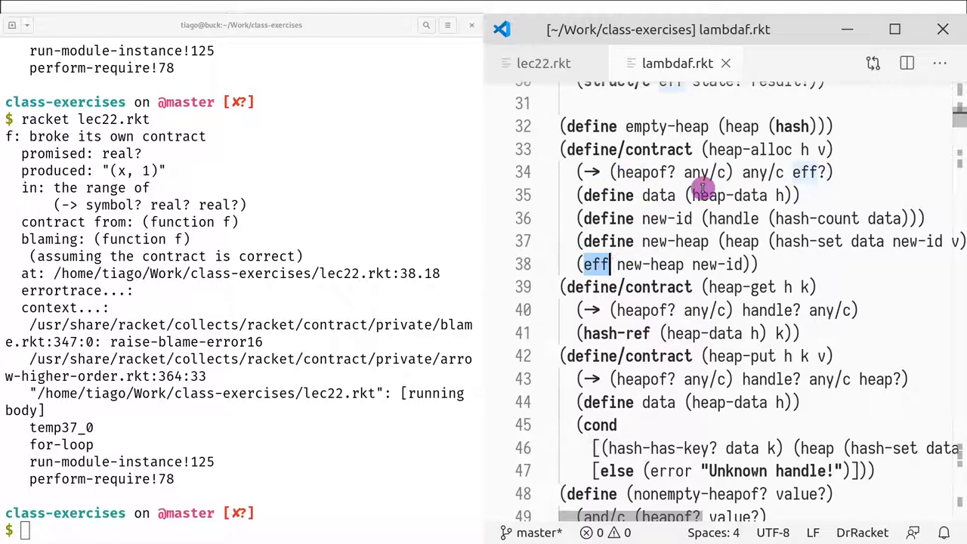
mouse_move(673, 174)
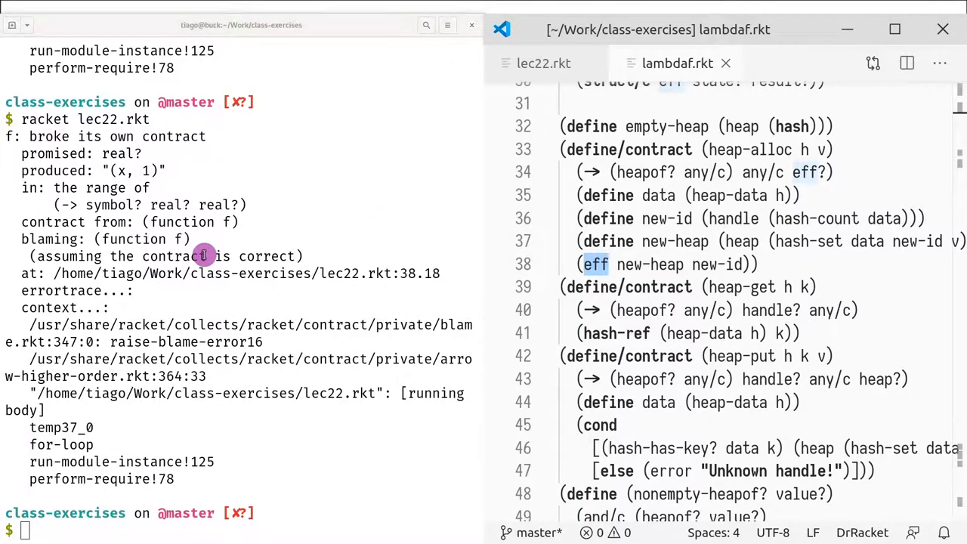
click(543, 62)
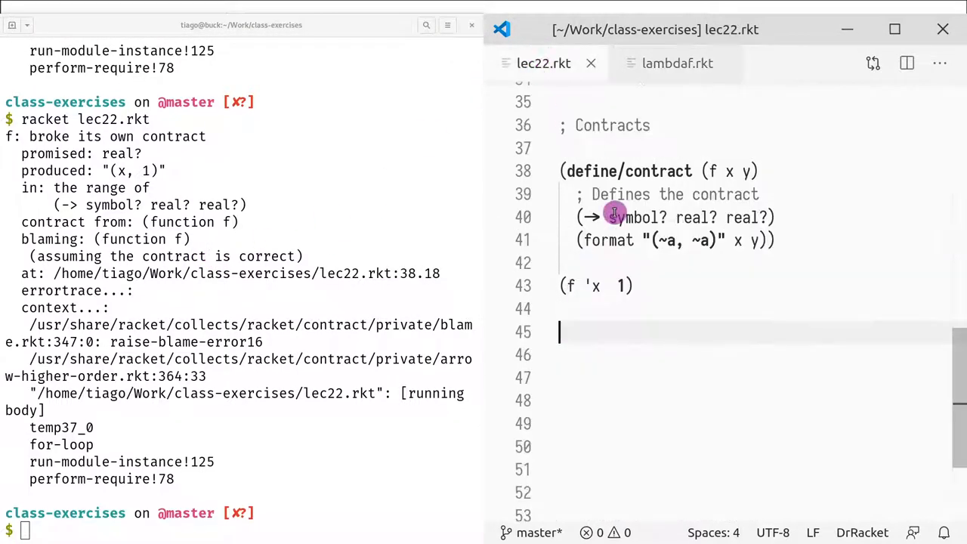
Step: Add (heap-alloc 10 19), run it for a contract violation, and revisit lambdaf.rkt
text((hea-)
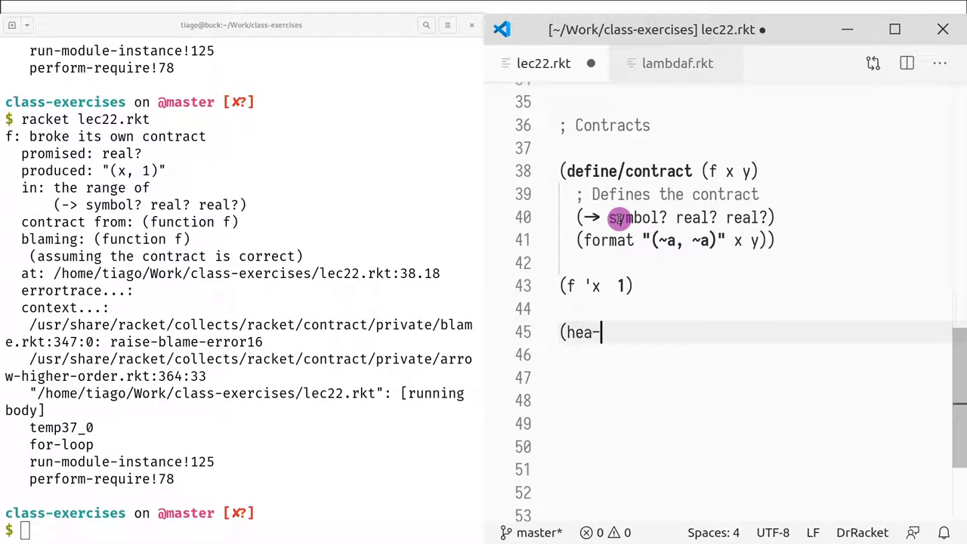
text(p-alloc)
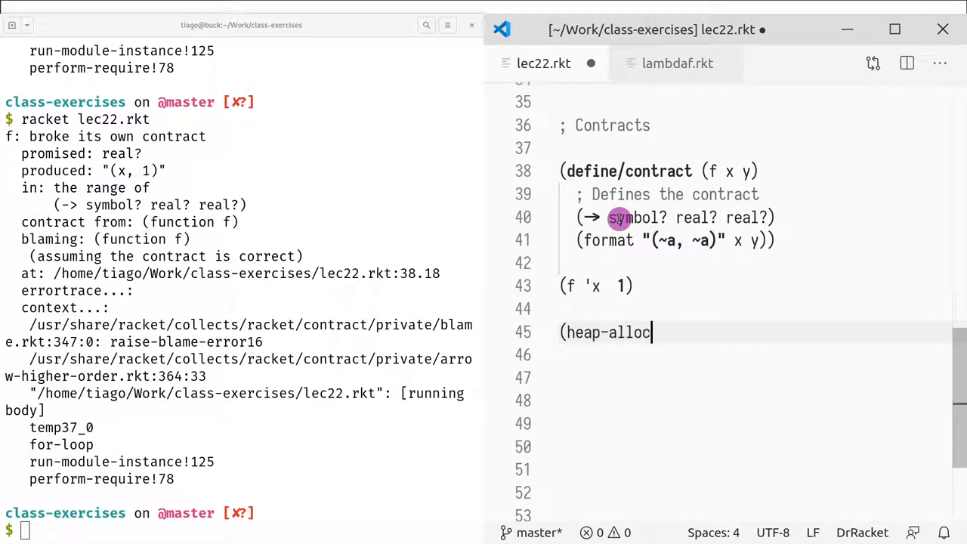
text(10 19)
click(755, 286)
text(;)
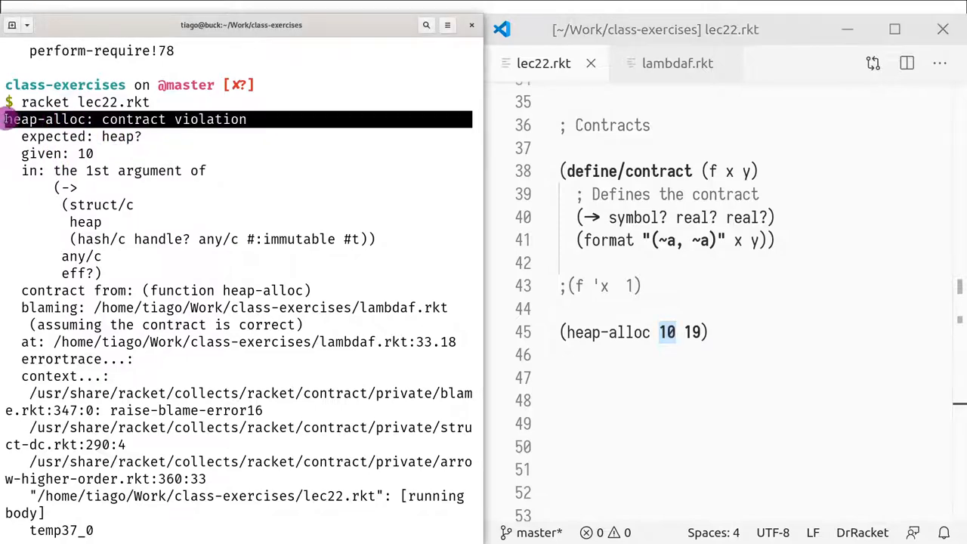
click(669, 62)
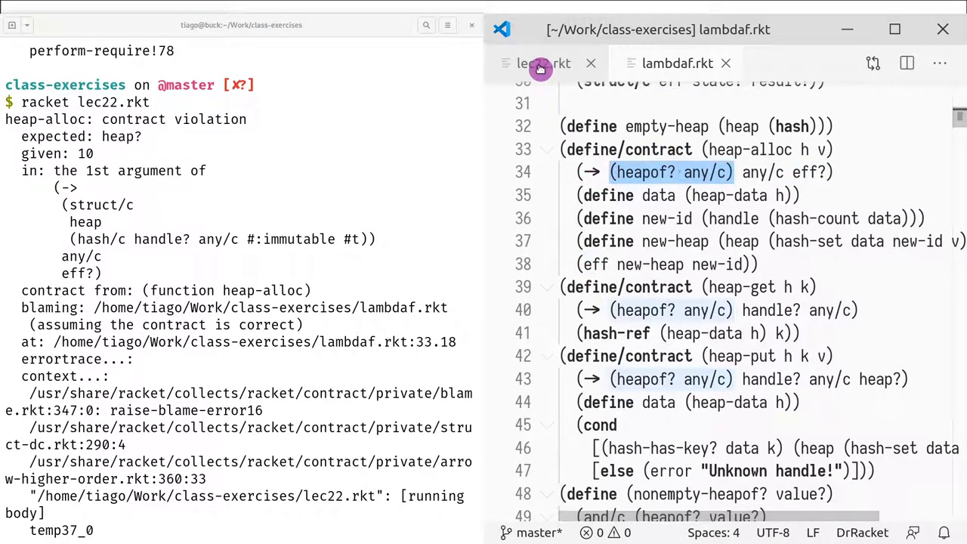
Step: In lec22.rkt, pass empty-heap to heap-alloc instead of 10, rerun, then comment the line out
click(540, 63)
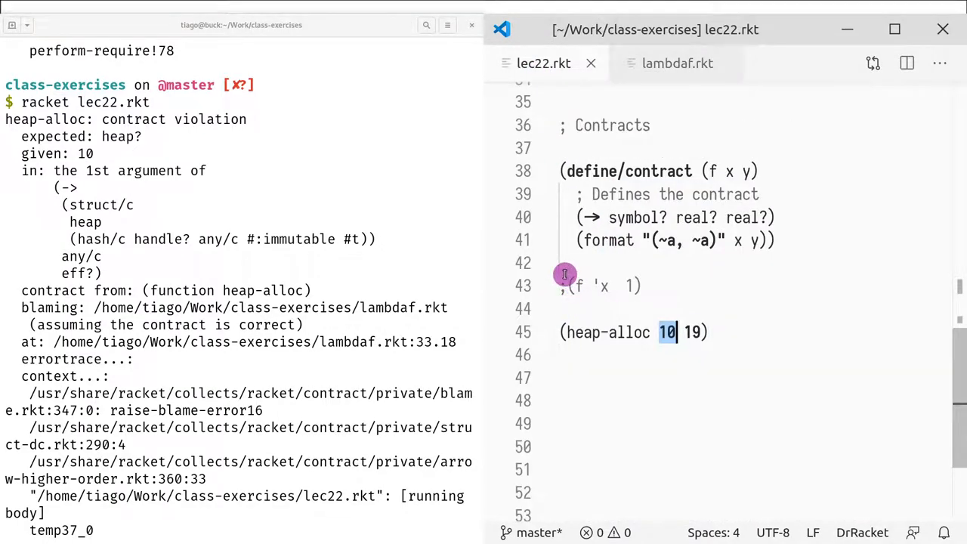
text(empty-heap)
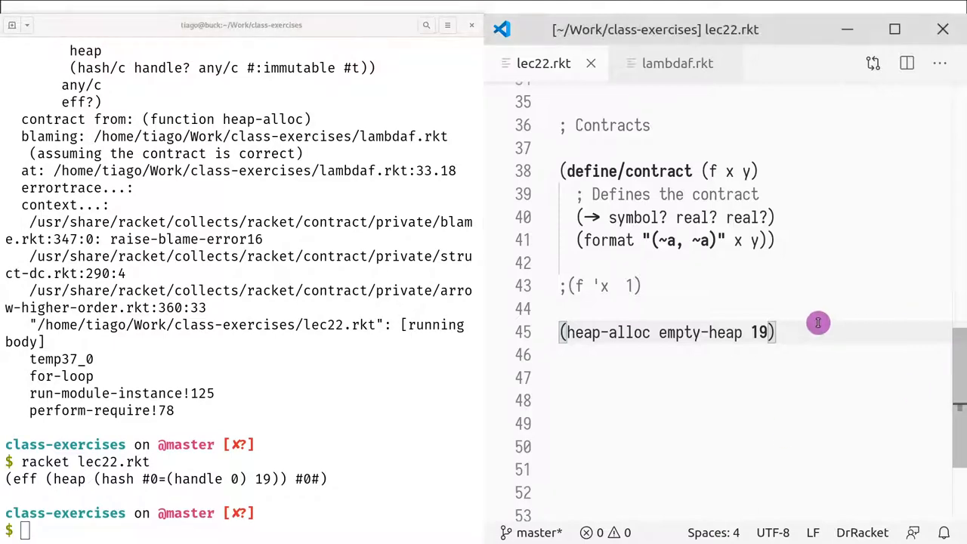
text(;)
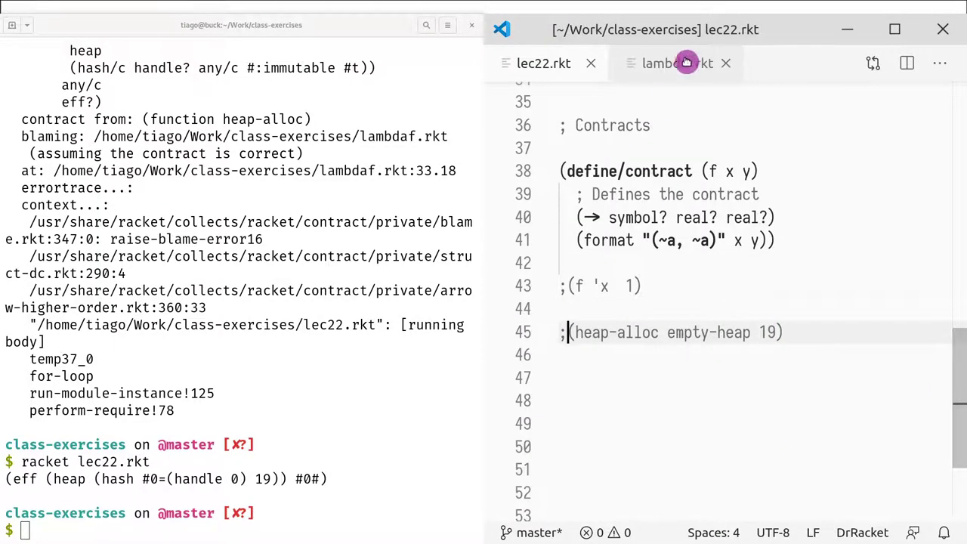
Step: Bring up lambdaf.rkt at the nonempty-heapof? contract and heap-fold, selecting the nonempty-heapof body
click(673, 63)
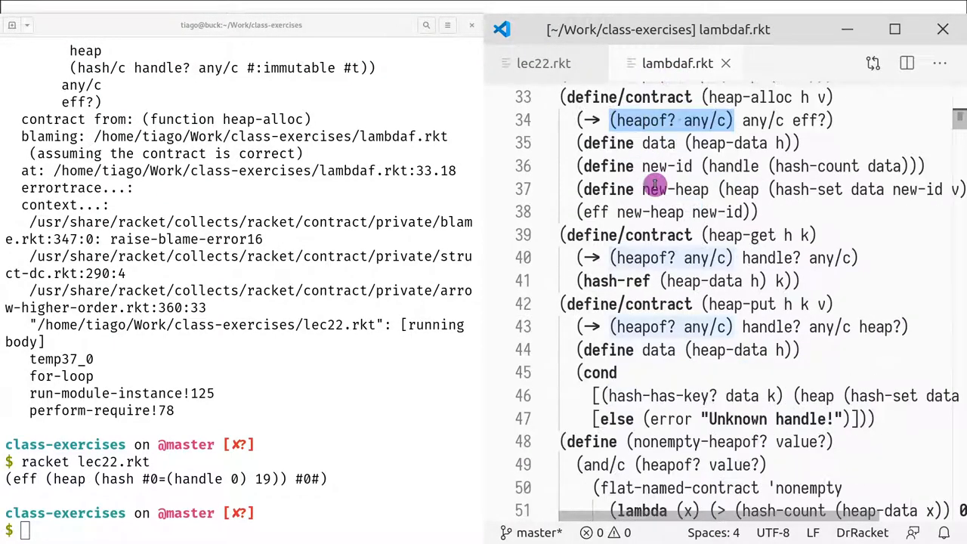
scroll(down, 3)
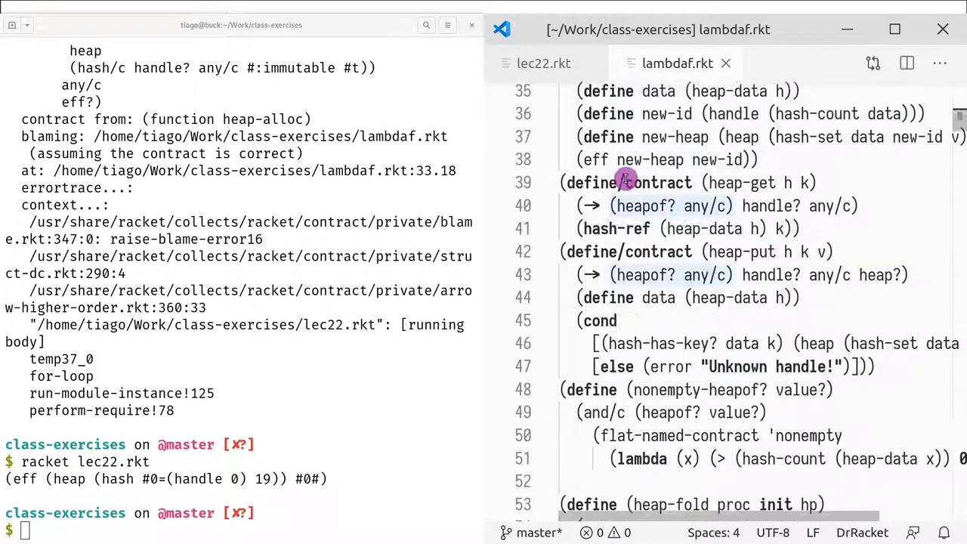
scroll(down, 3)
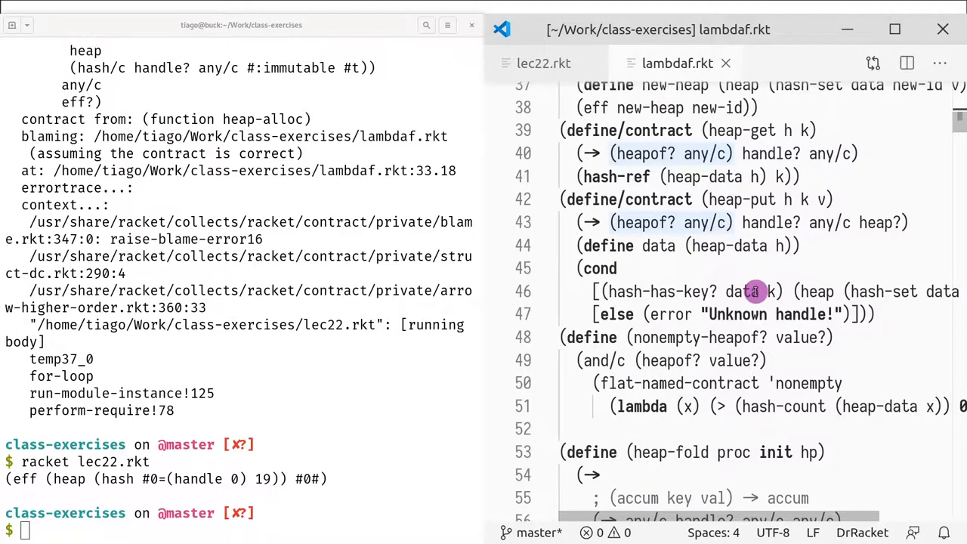
mouse_move(718, 404)
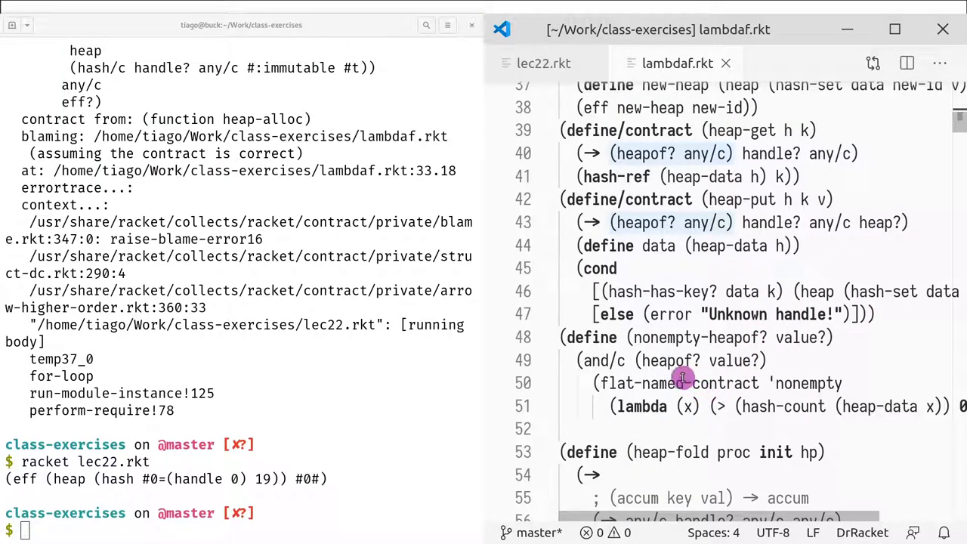
mouse_move(664, 337)
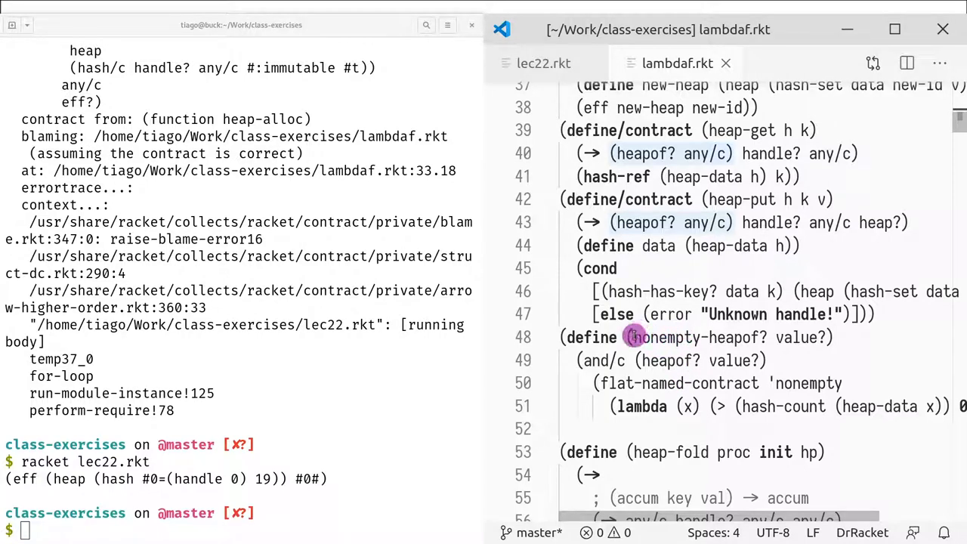
double_click(695, 337)
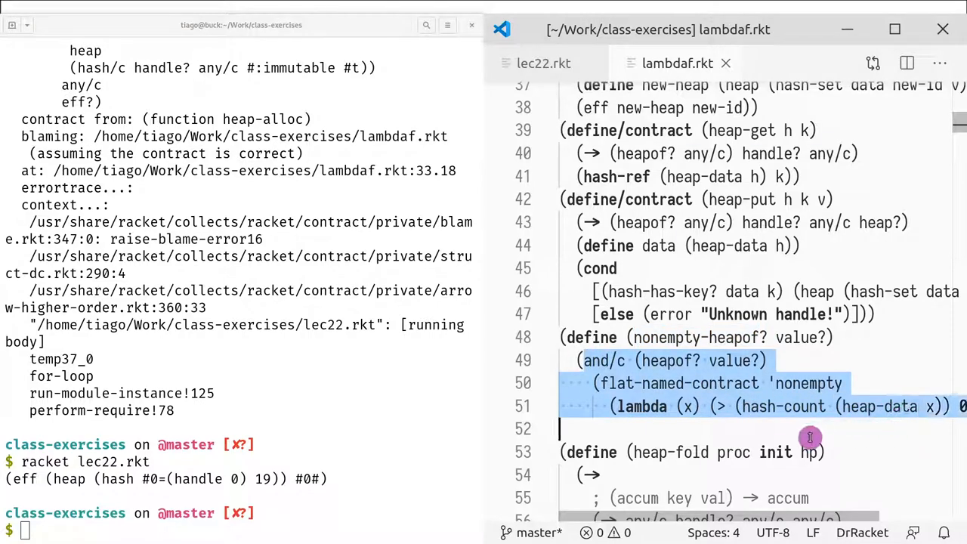
scroll(right, 3)
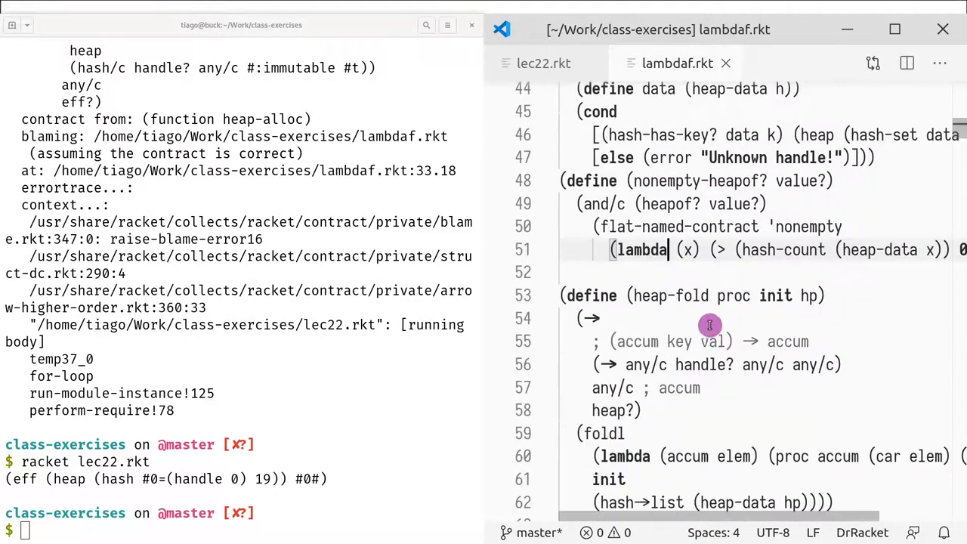
scroll(down, 3)
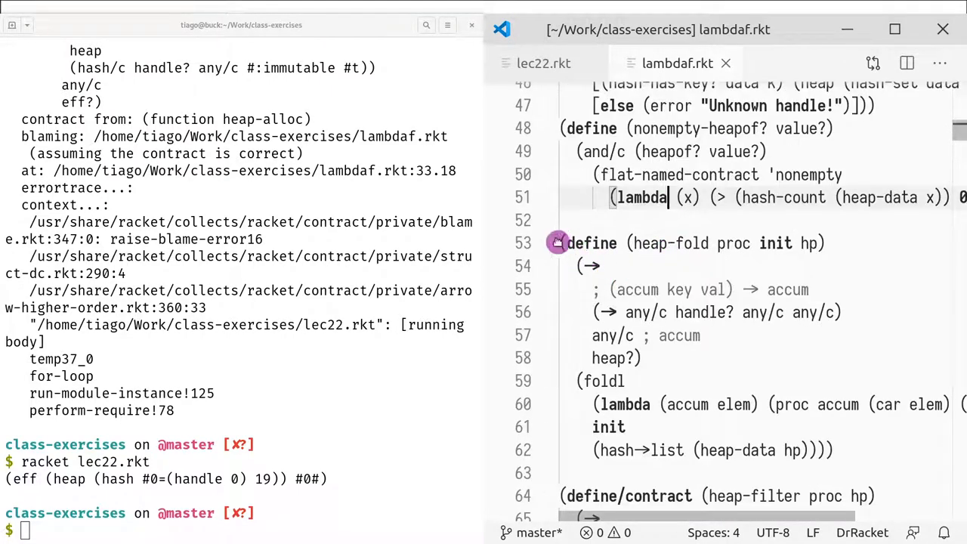
double_click(667, 242)
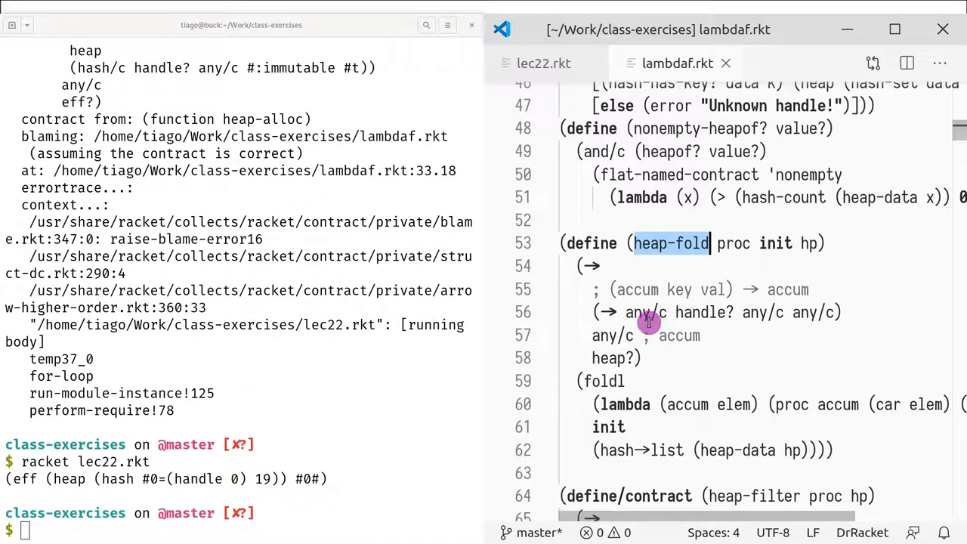
mouse_move(617, 298)
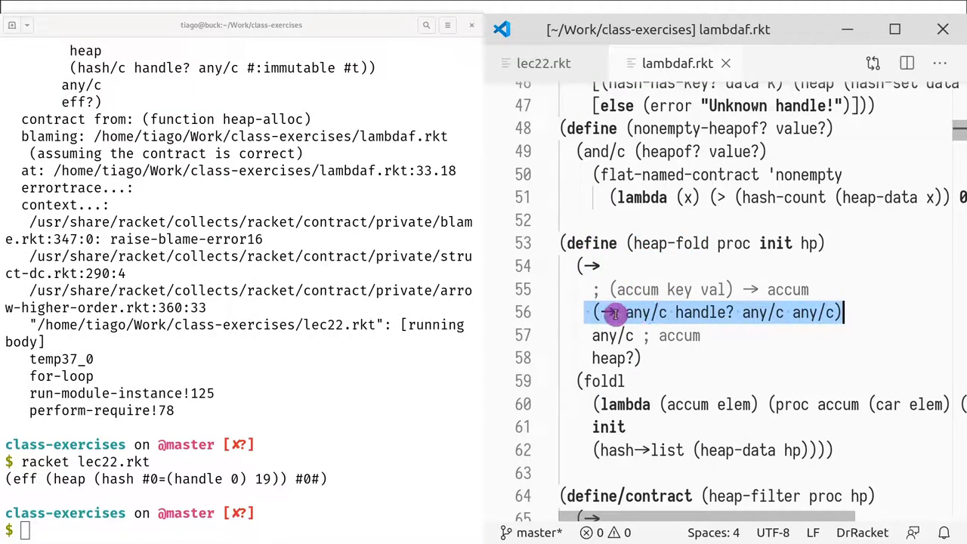
mouse_move(711, 313)
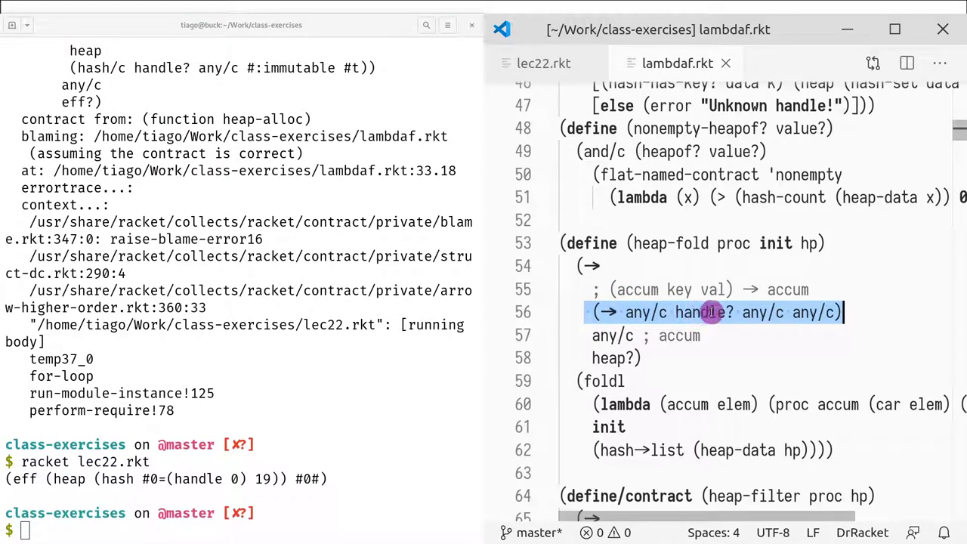
mouse_move(762, 320)
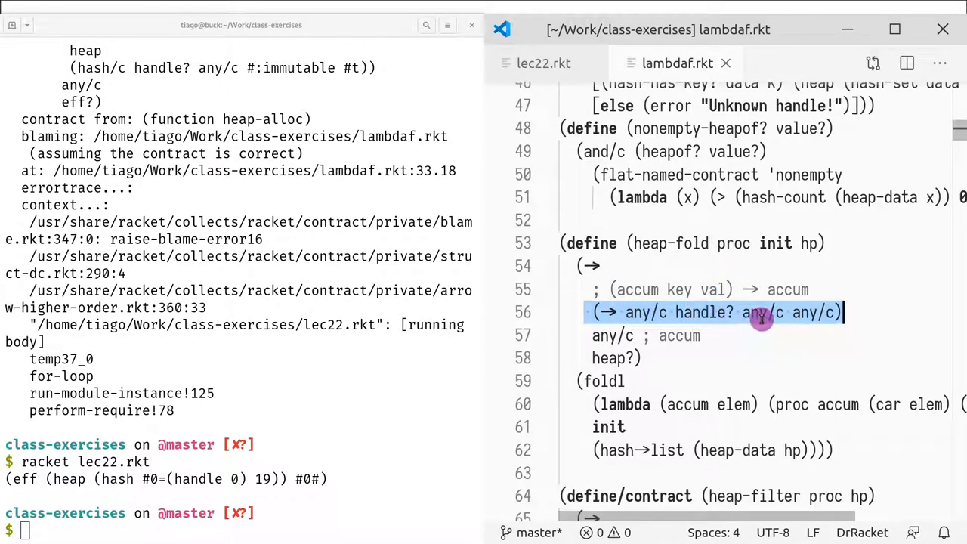
scroll(down, 3)
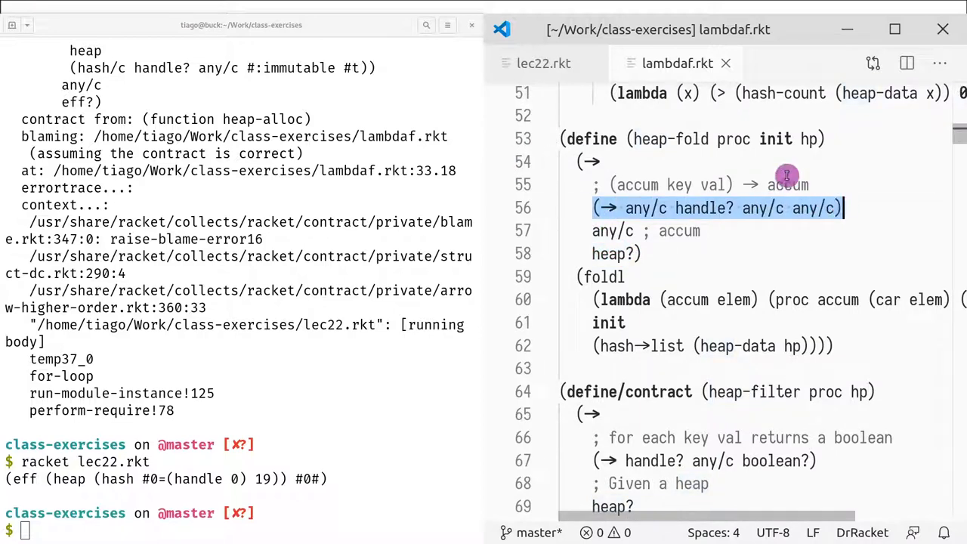
mouse_move(759, 127)
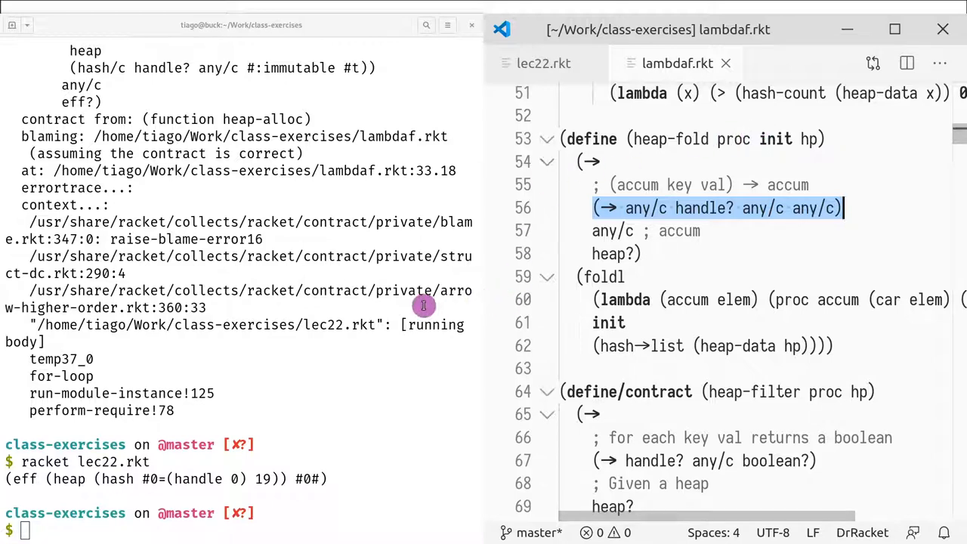
click(373, 308)
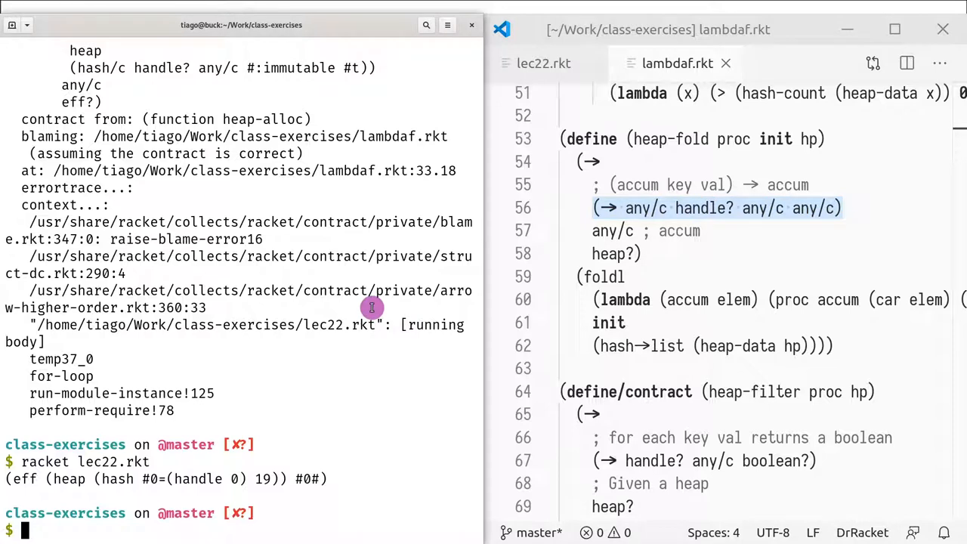